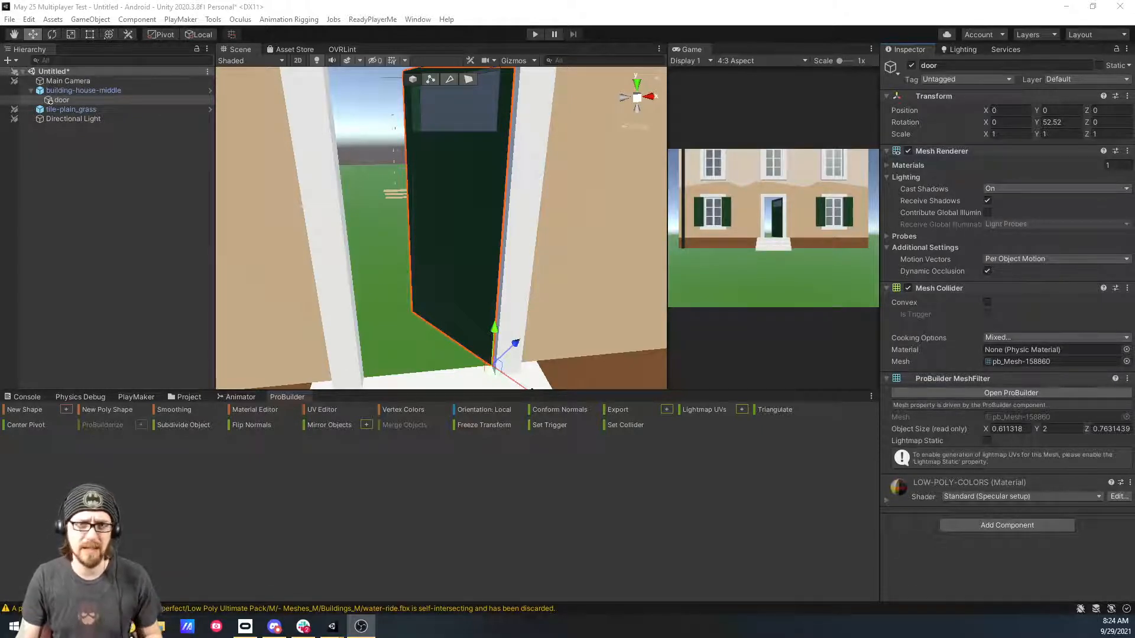
{"action": "mouse_move", "coordinate": [564, 161]}
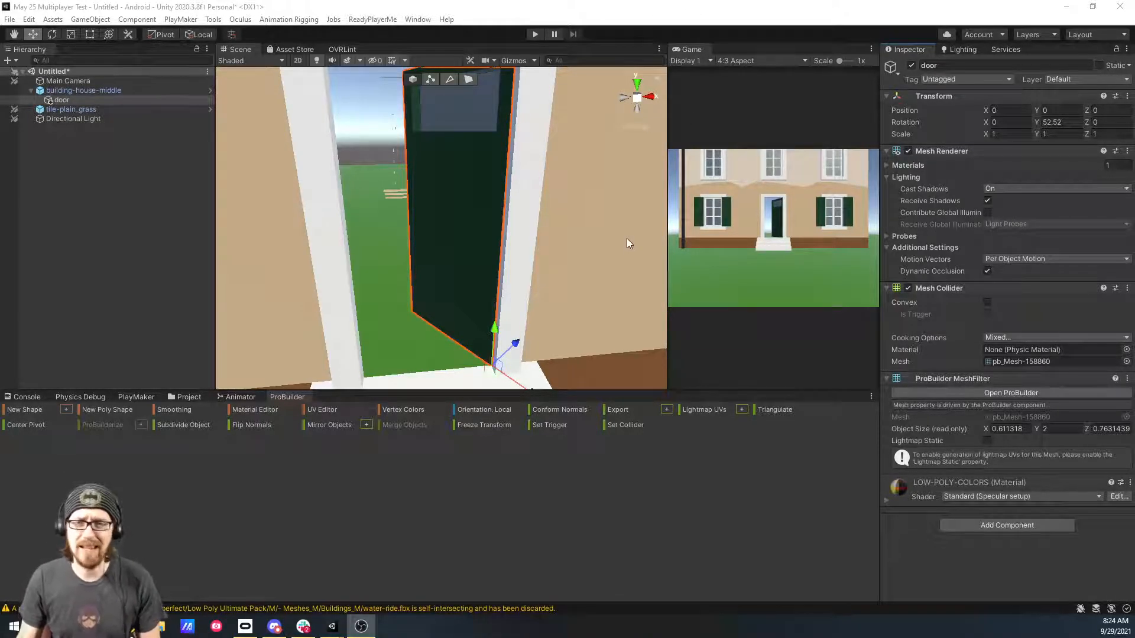
{"action": "mouse_move", "coordinate": [638, 229]}
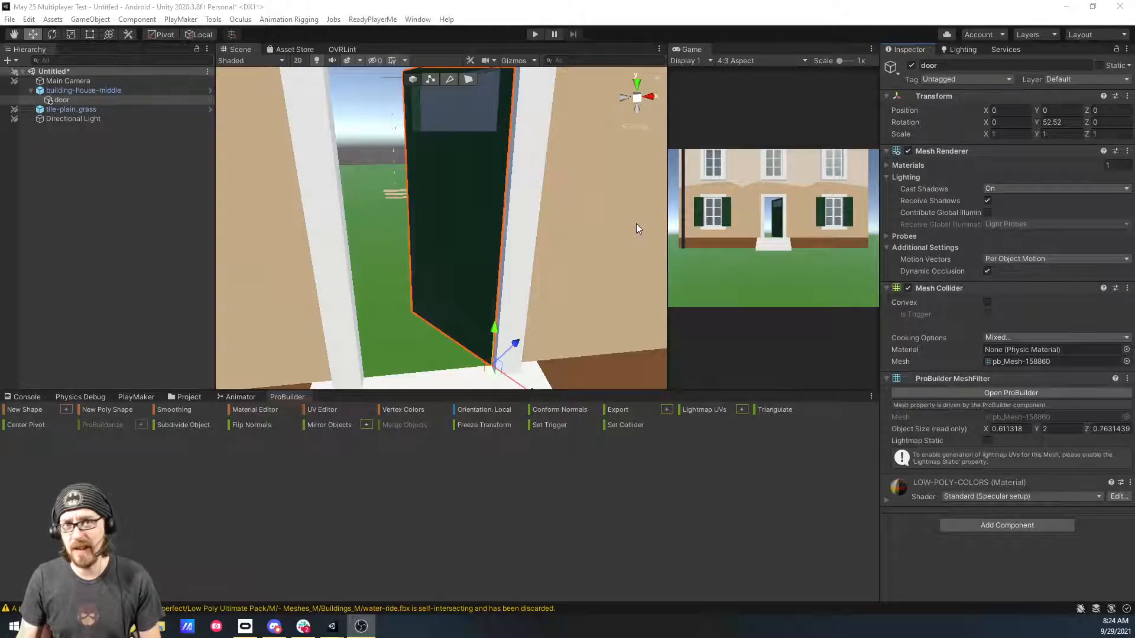
{"action": "mouse_move", "coordinate": [560, 240]}
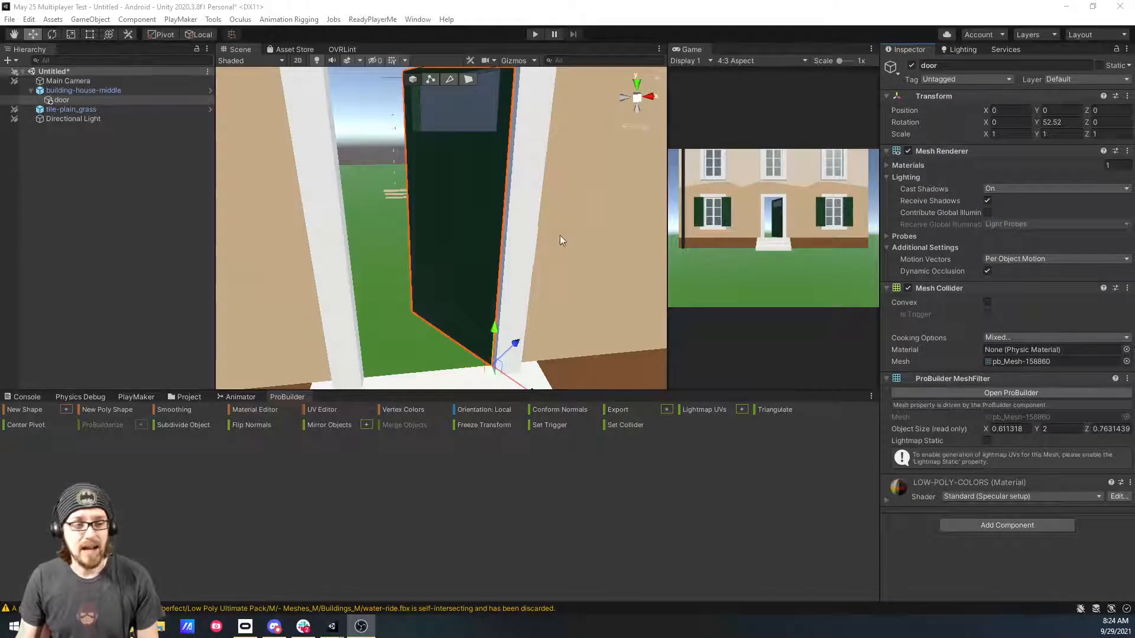
{"action": "mouse_move", "coordinate": [596, 229]}
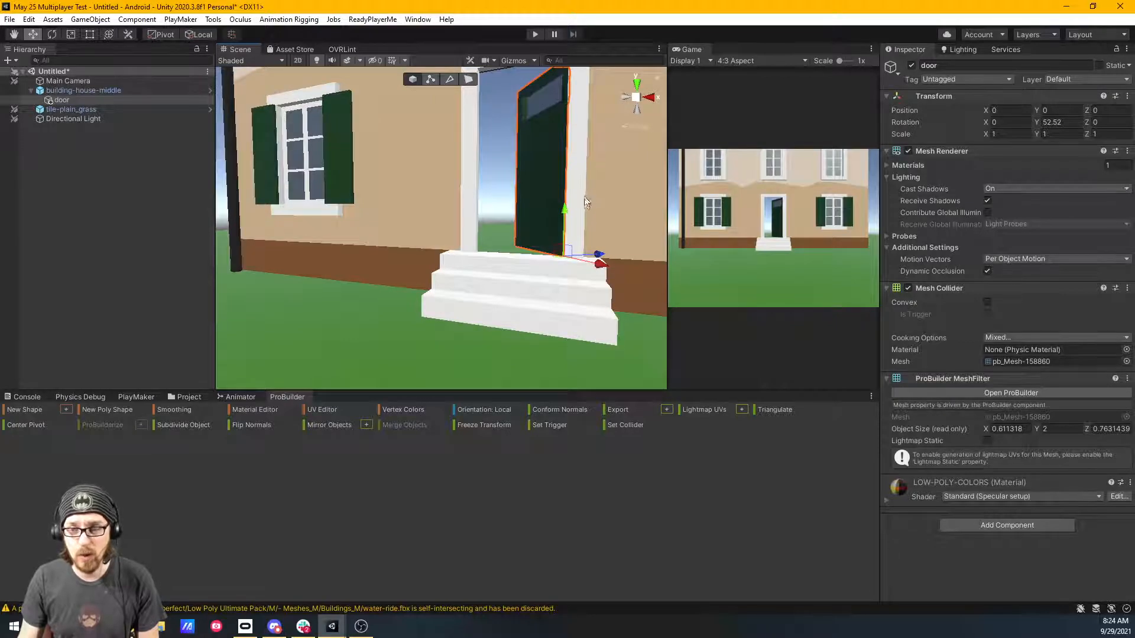
{"action": "mouse_move", "coordinate": [513, 215]}
{"action": "type", "text": "52.08"}
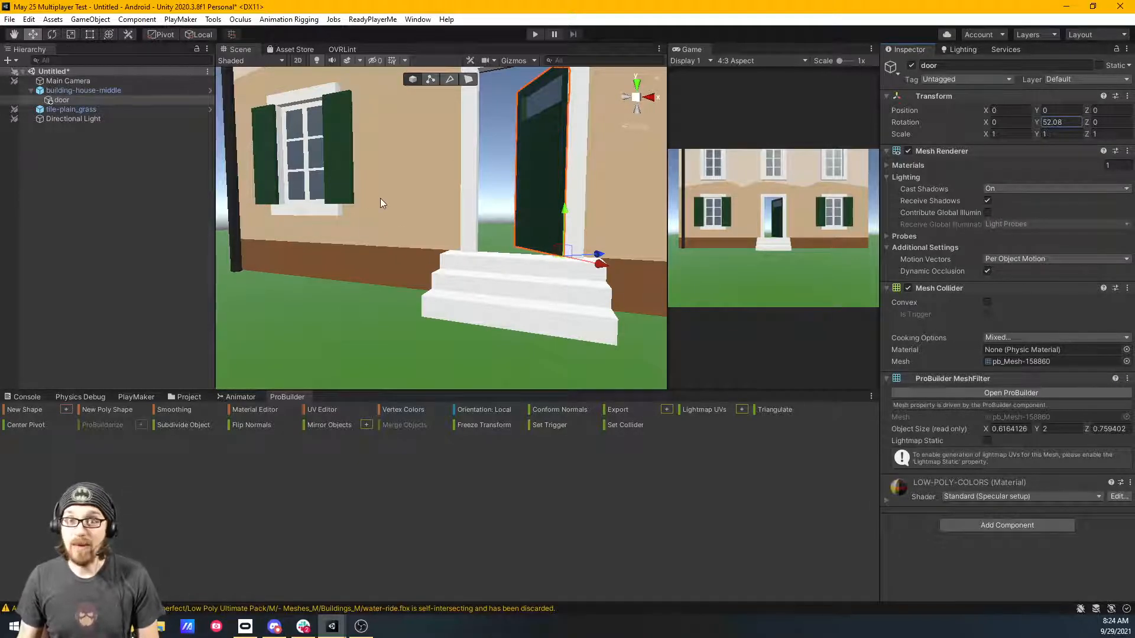
Step: Select the finished building-house-middle in the Hierarchy so it can be deleted
{"action": "left_click", "coordinate": [84, 90]}
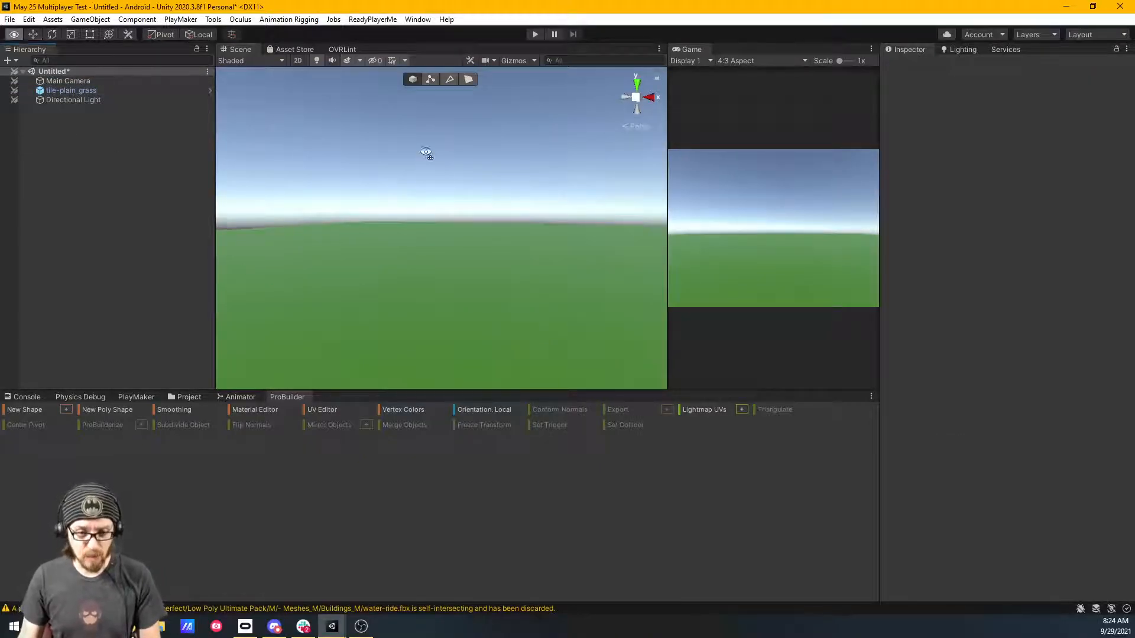
{"action": "left_click_drag", "start_coordinate": [426, 151], "coordinate": [349, 210]}
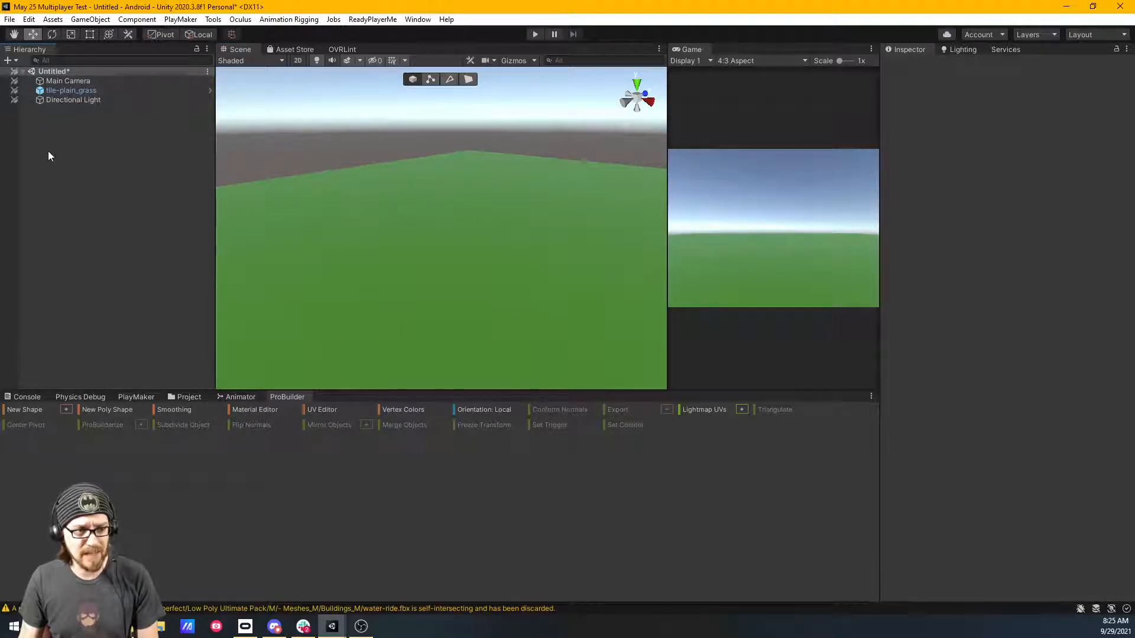
{"action": "mouse_move", "coordinate": [382, 285]}
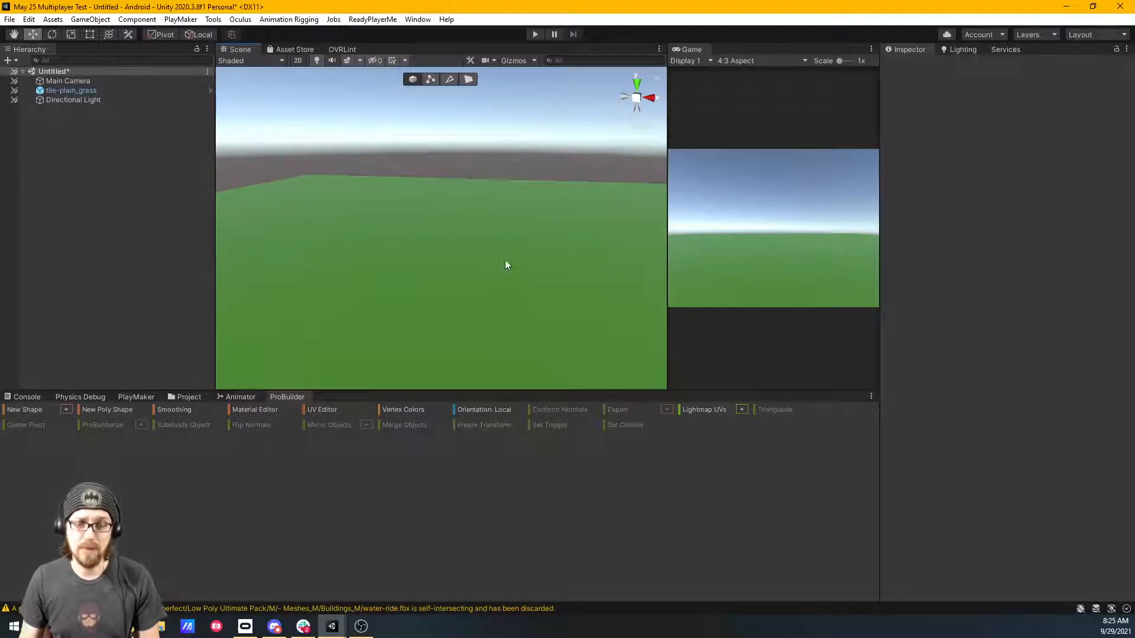
{"action": "left_click", "coordinate": [189, 396]}
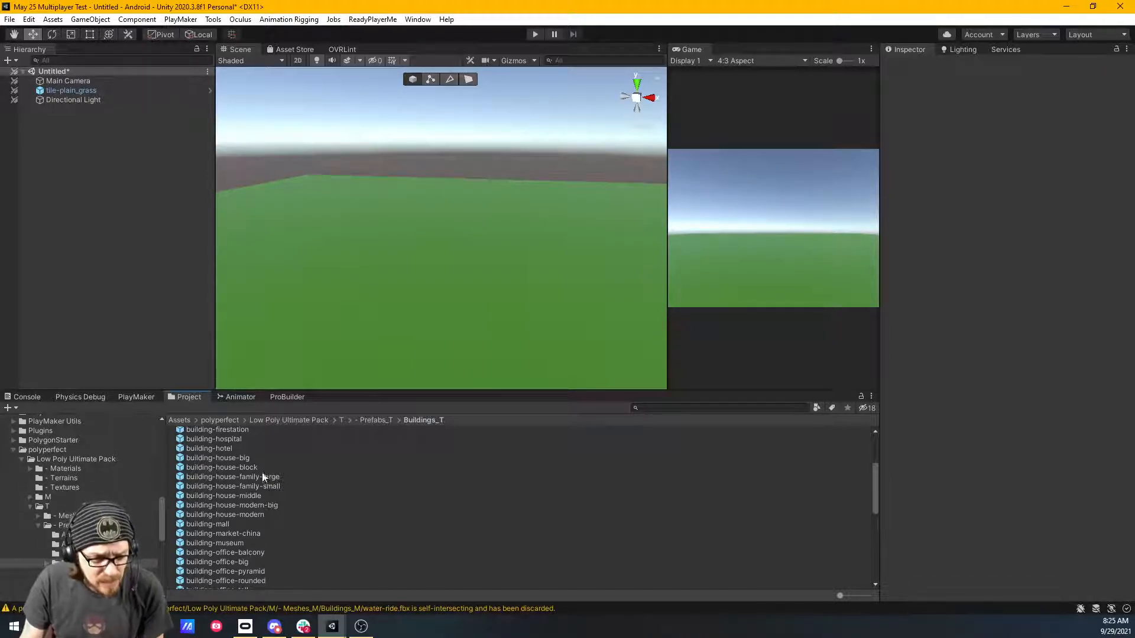
{"action": "mouse_move", "coordinate": [242, 463]}
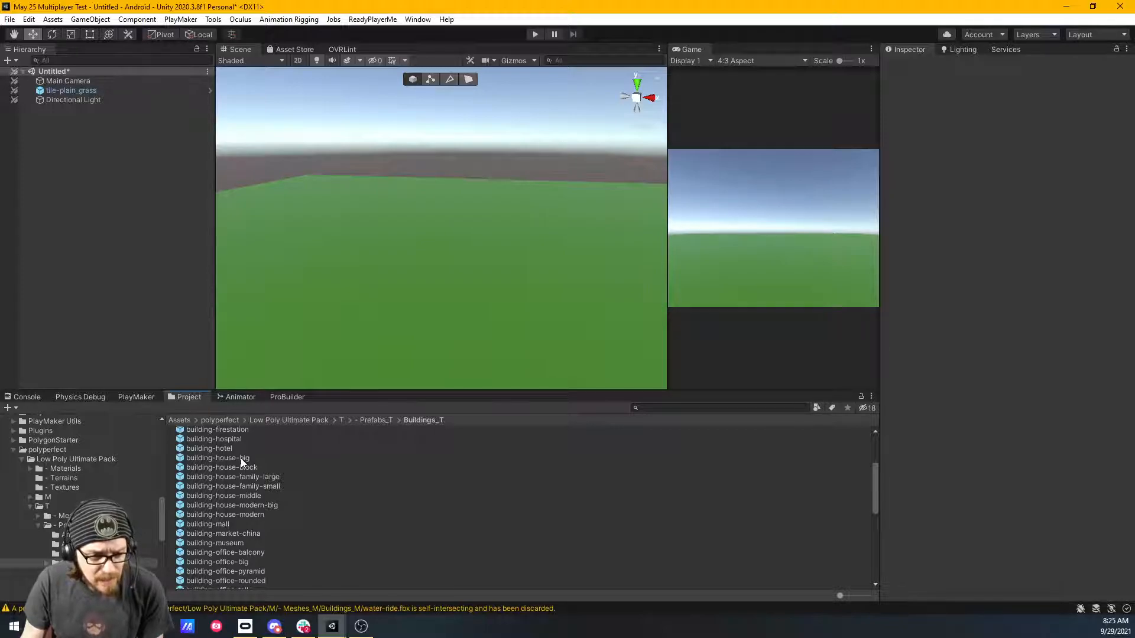
Step: Place building-house-big at the origin with Rotation Y set to 180
{"action": "left_click", "coordinate": [216, 458]}
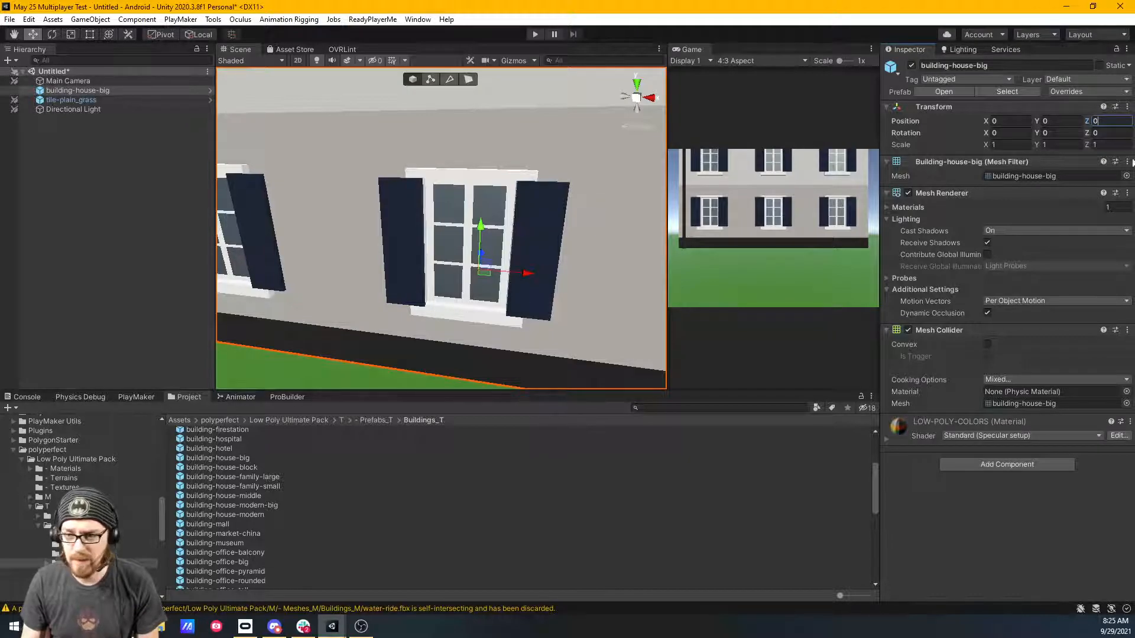
{"action": "type", "text": "90"}
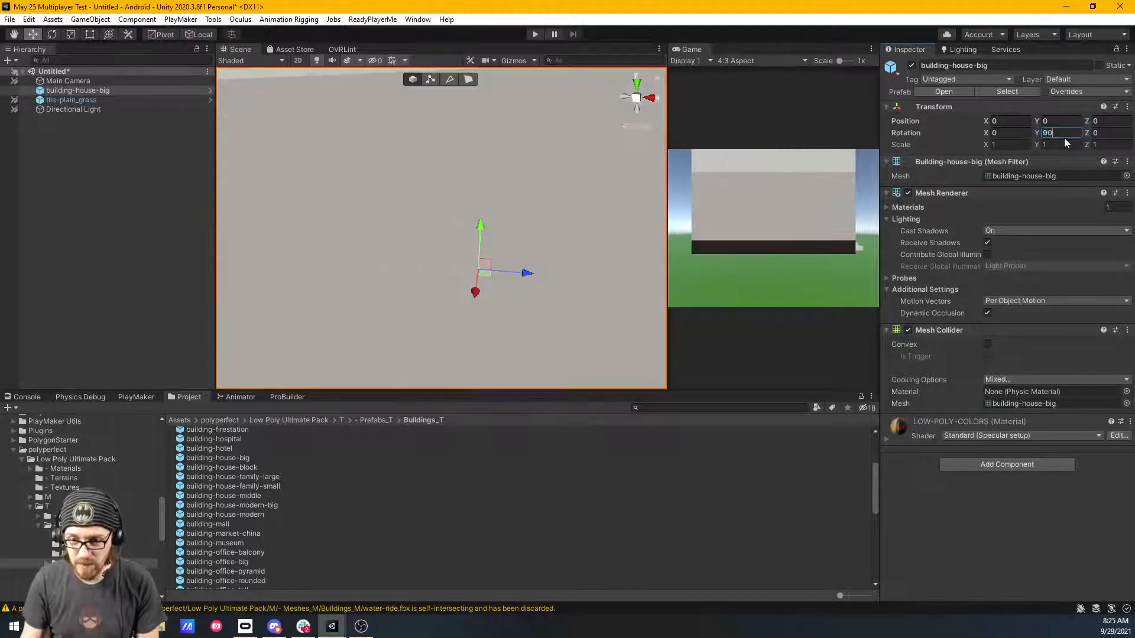
{"action": "type", "text": "180"}
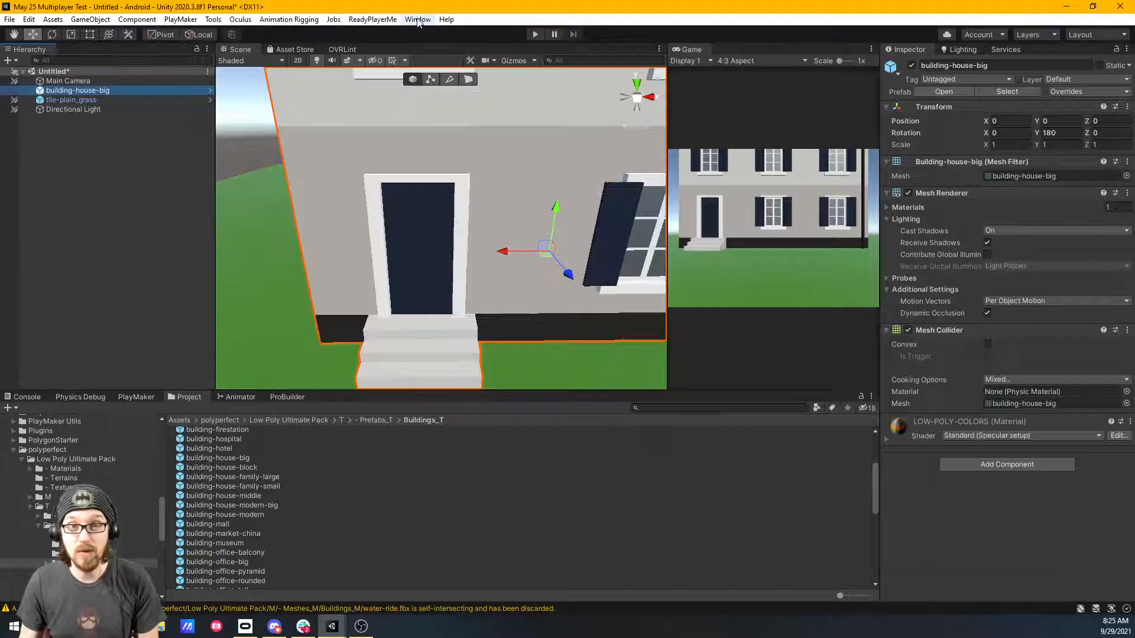
{"action": "left_click", "coordinate": [417, 19]}
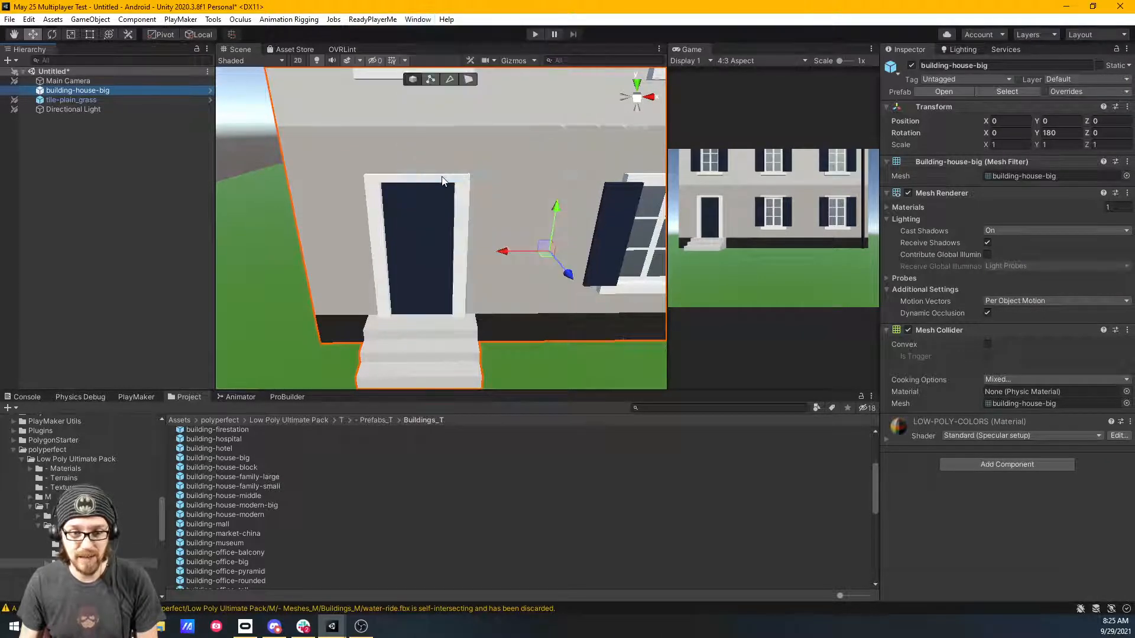
{"action": "left_click", "coordinate": [391, 142]}
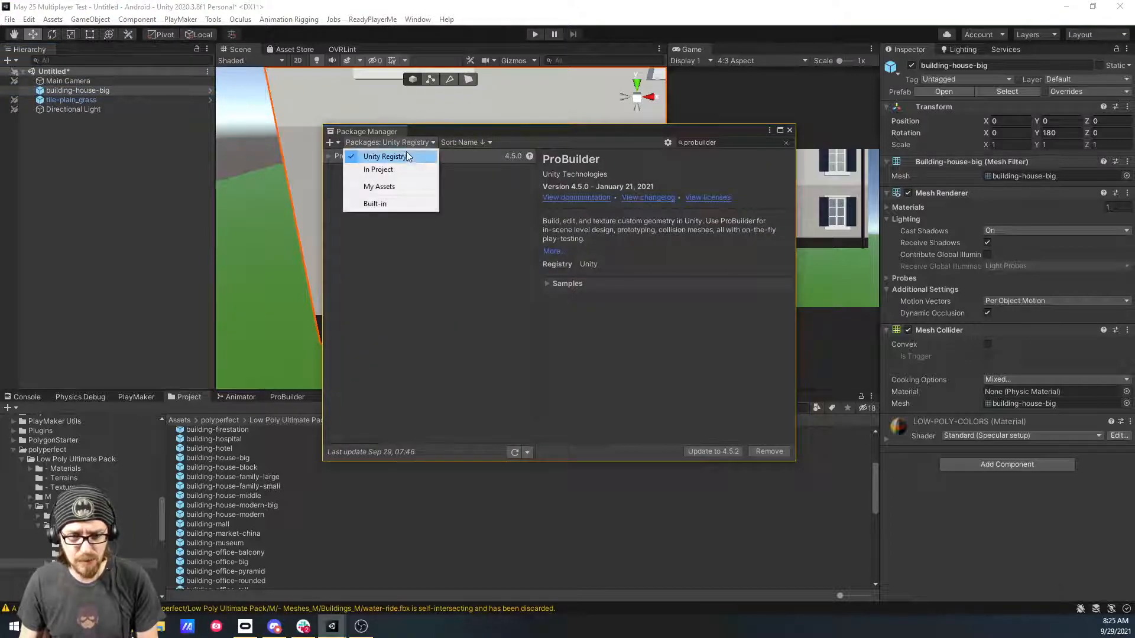
{"action": "left_click", "coordinate": [386, 156]}
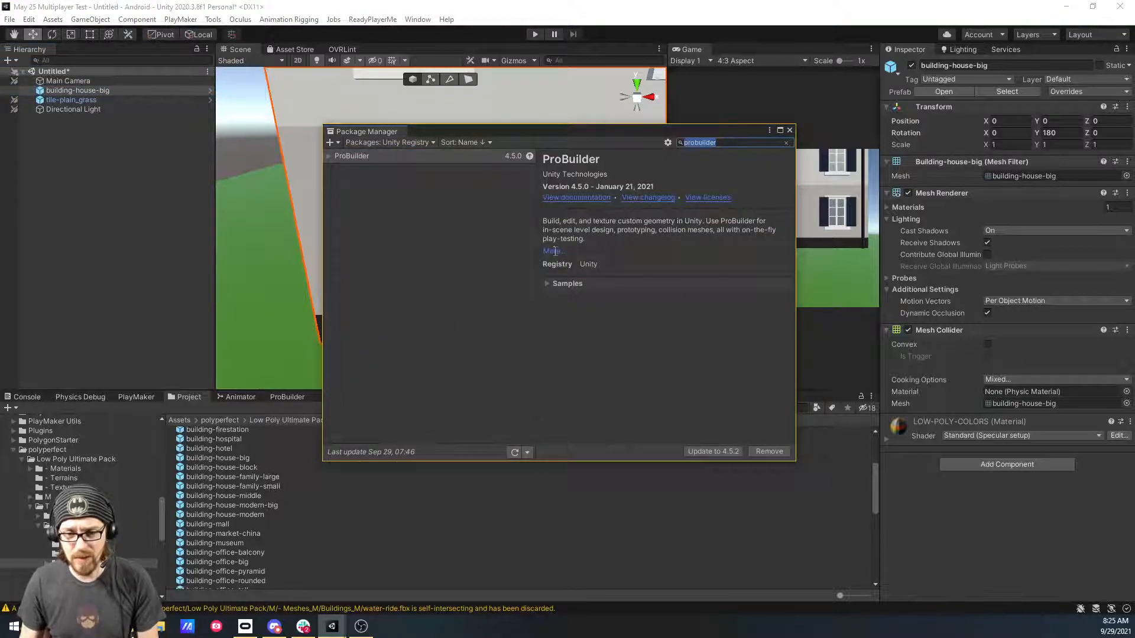
{"action": "left_click", "coordinate": [789, 130]}
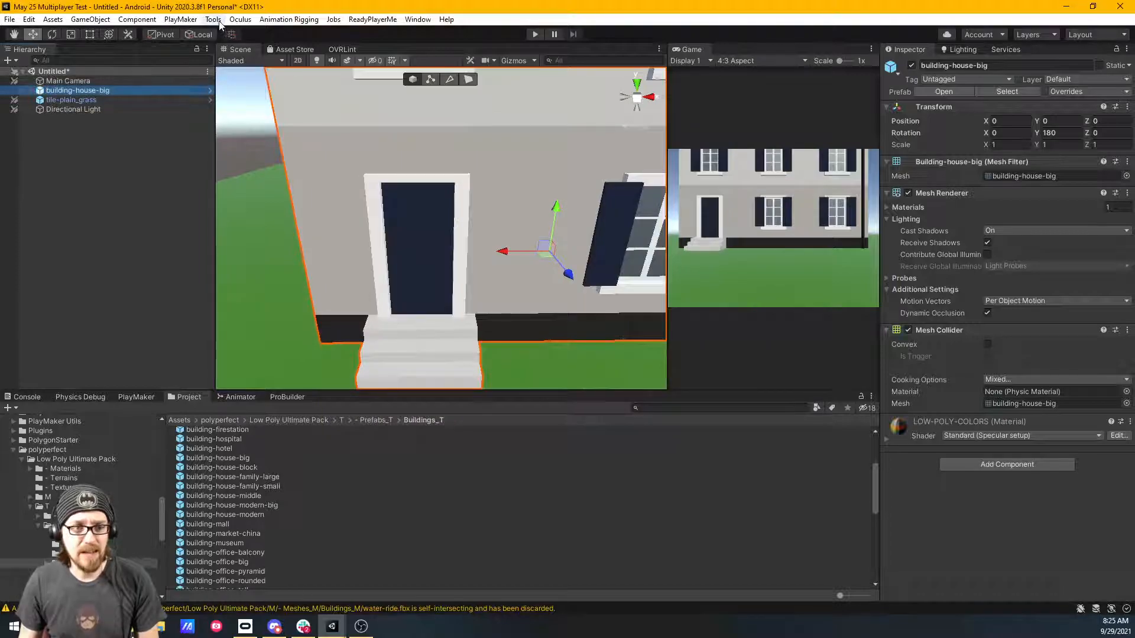
Step: Open Tools > ProBuilder > ProBuilder Window and dock it in the bottom panel
{"action": "left_click", "coordinate": [212, 20]}
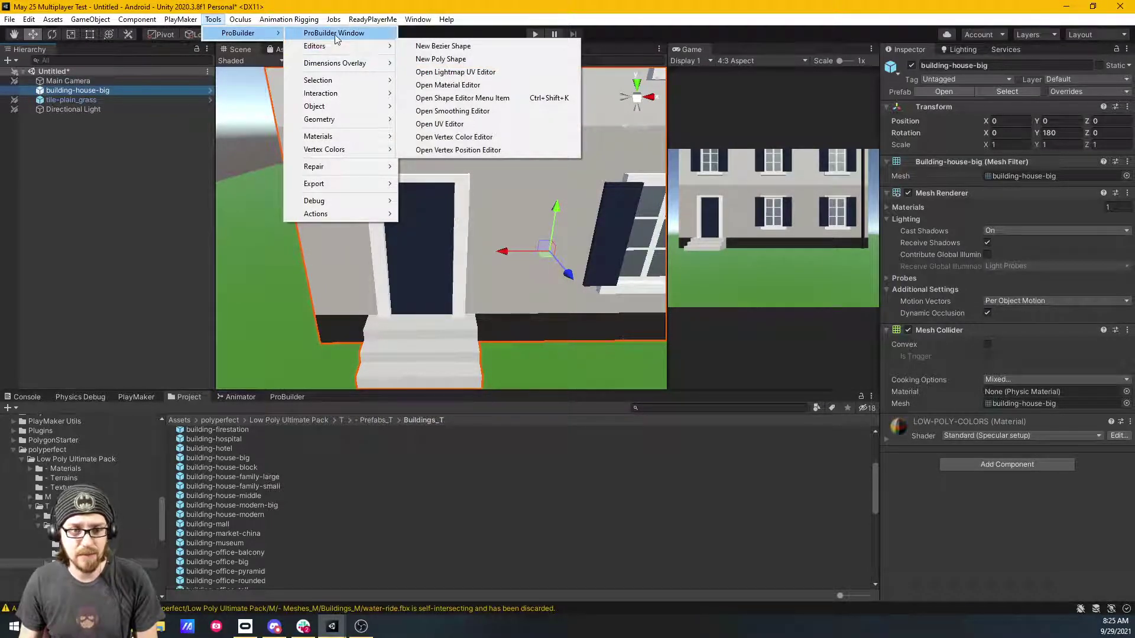
{"action": "mouse_move", "coordinate": [333, 33]}
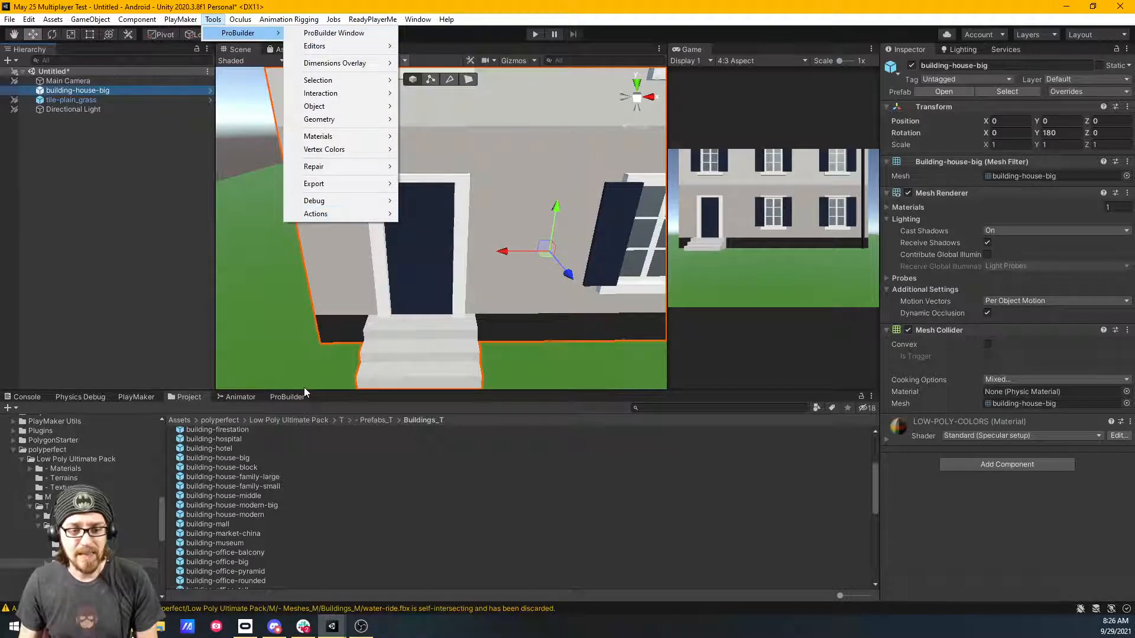
{"action": "left_click", "coordinate": [333, 33]}
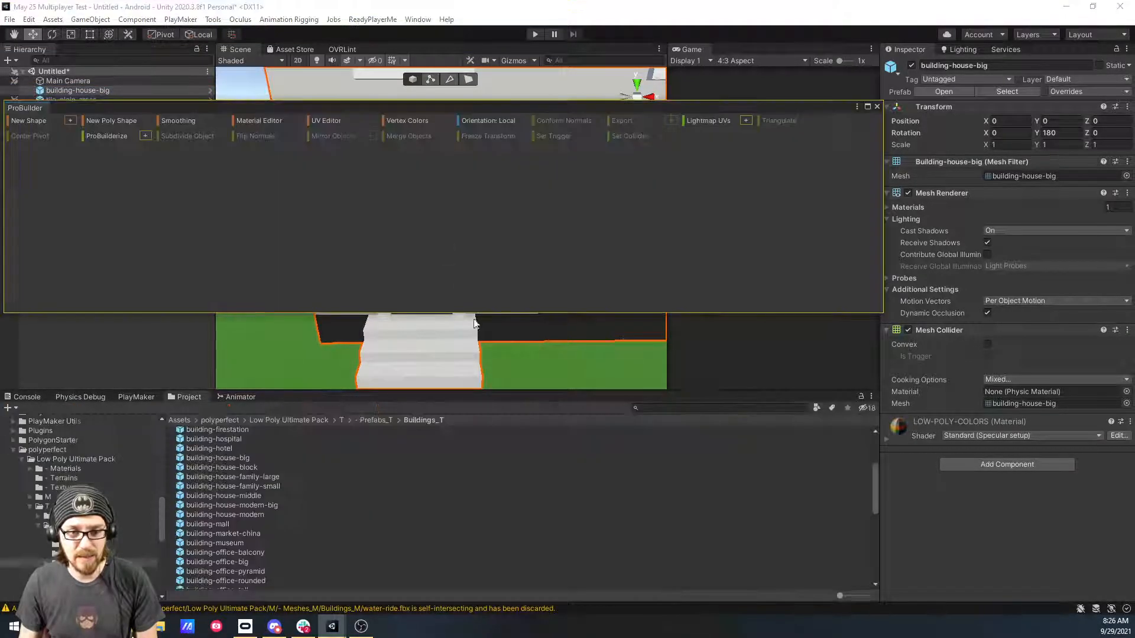
{"action": "left_click", "coordinate": [287, 397]}
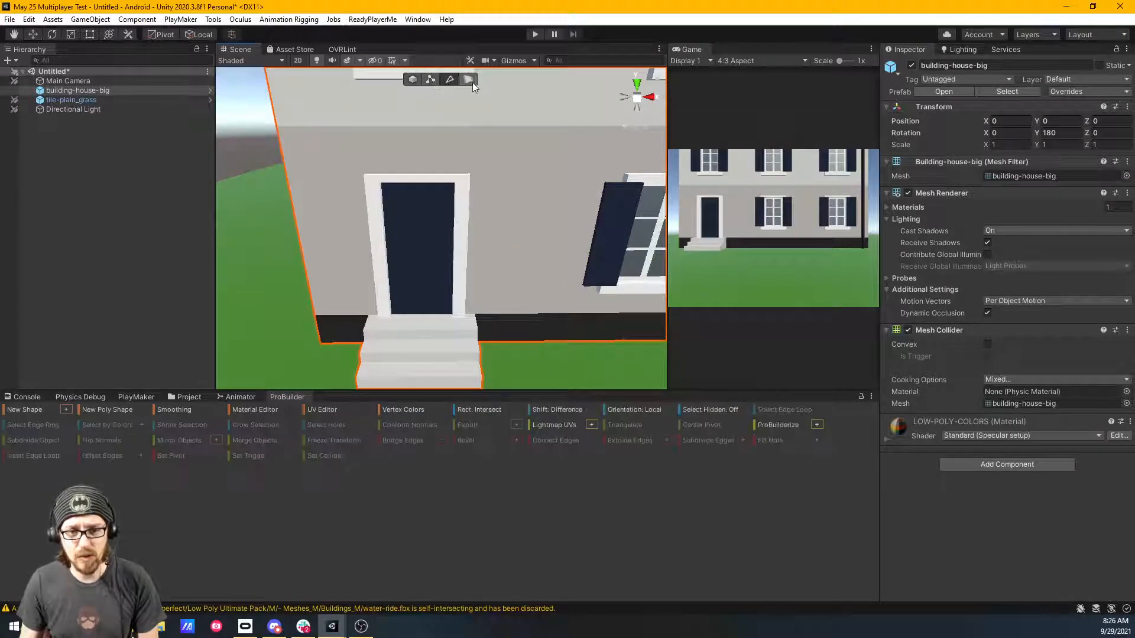
Step: Toggle ProBuilder vertex and object selection modes, then close the ProBuilder tab
{"action": "left_click", "coordinate": [449, 80]}
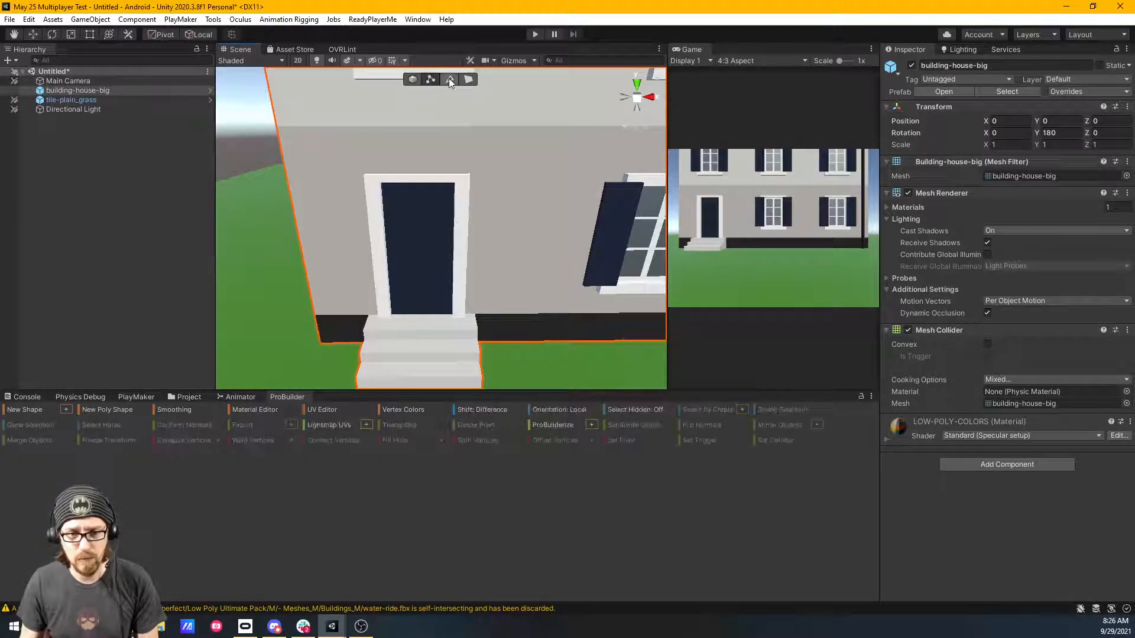
{"action": "left_click", "coordinate": [450, 80]}
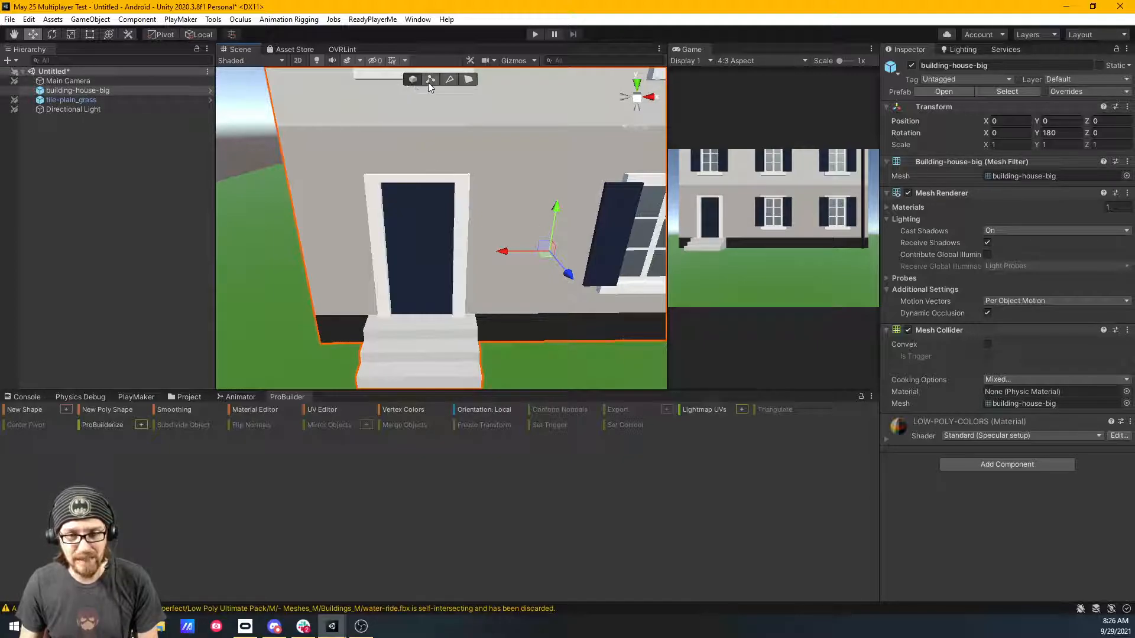
{"action": "left_click", "coordinate": [469, 78]}
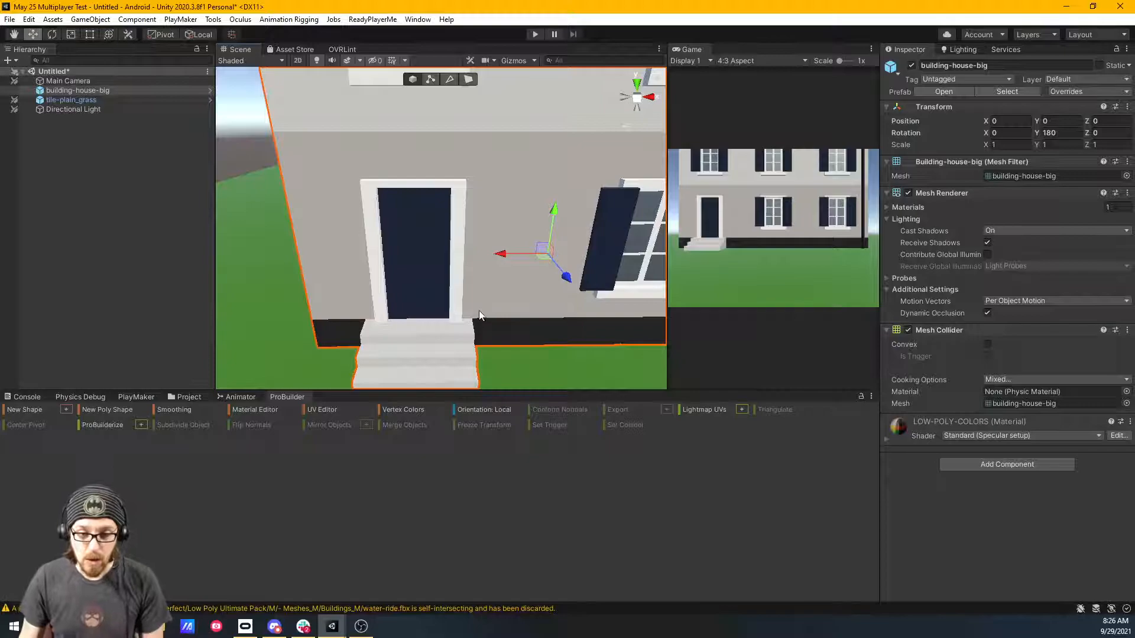
{"action": "right_click", "coordinate": [287, 396]}
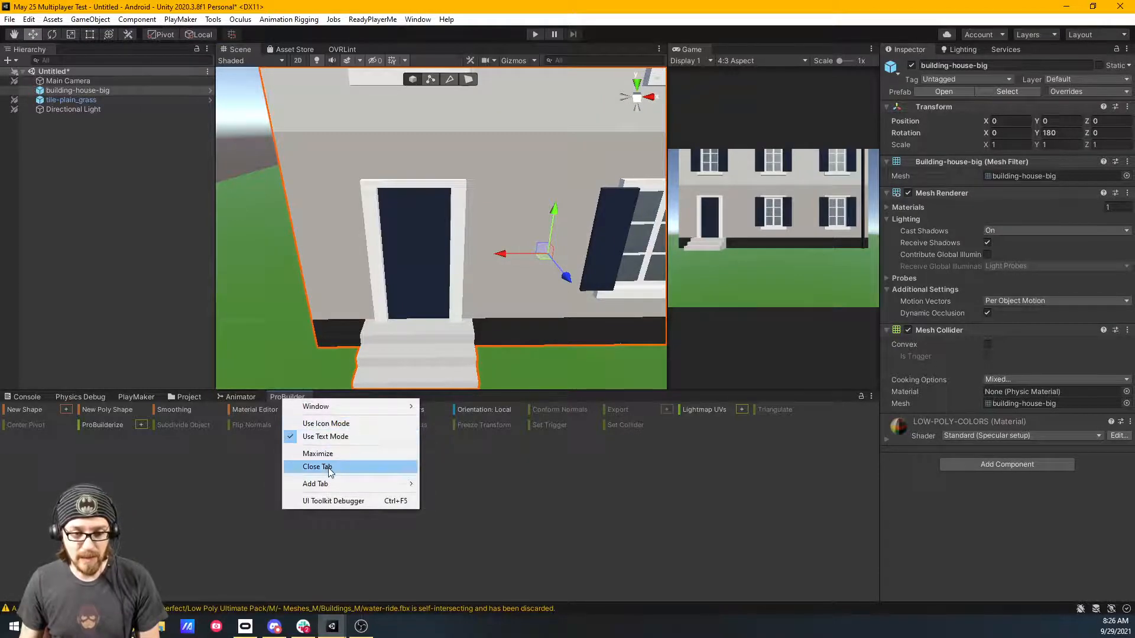
{"action": "left_click", "coordinate": [317, 467]}
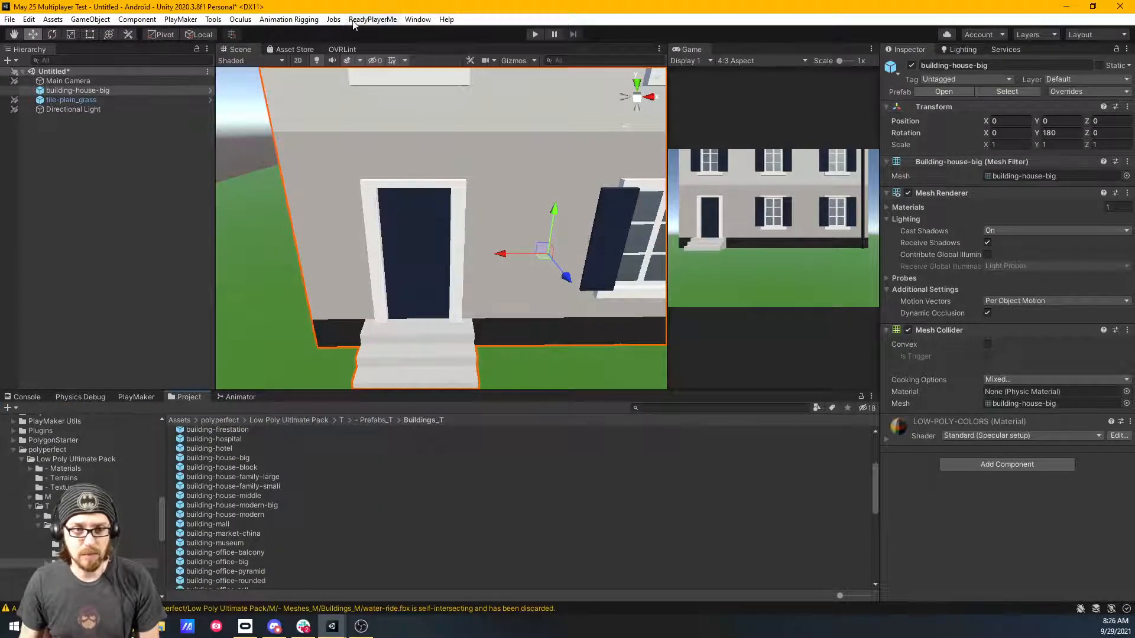
Step: Reopen the ProBuilder Window from Tools > ProBuilder
{"action": "left_click", "coordinate": [212, 20]}
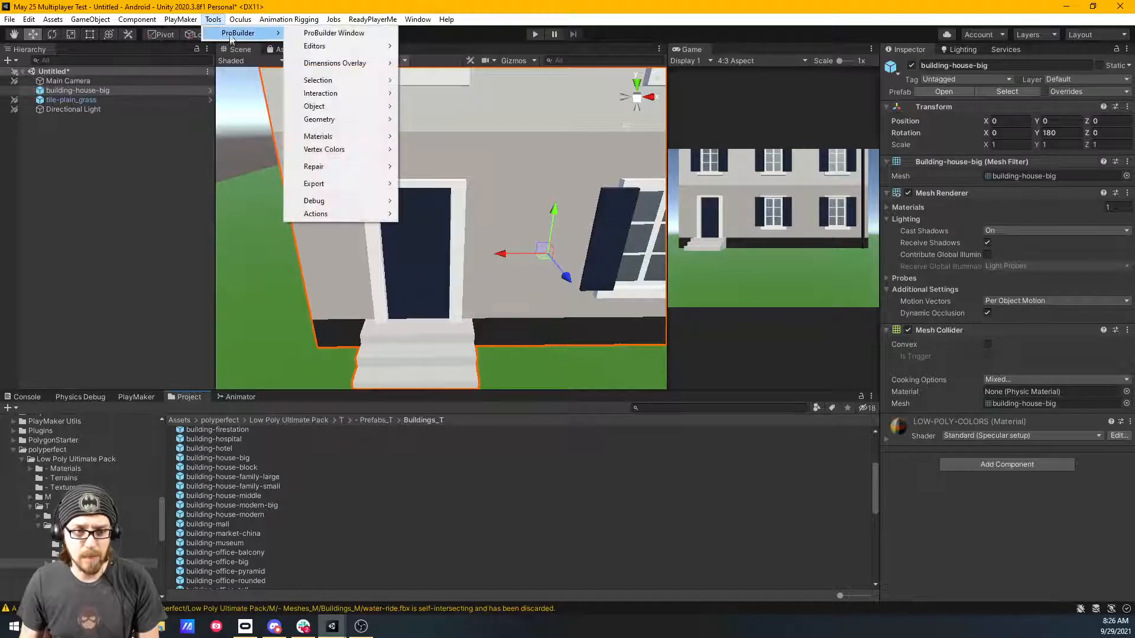
{"action": "mouse_move", "coordinate": [335, 33]}
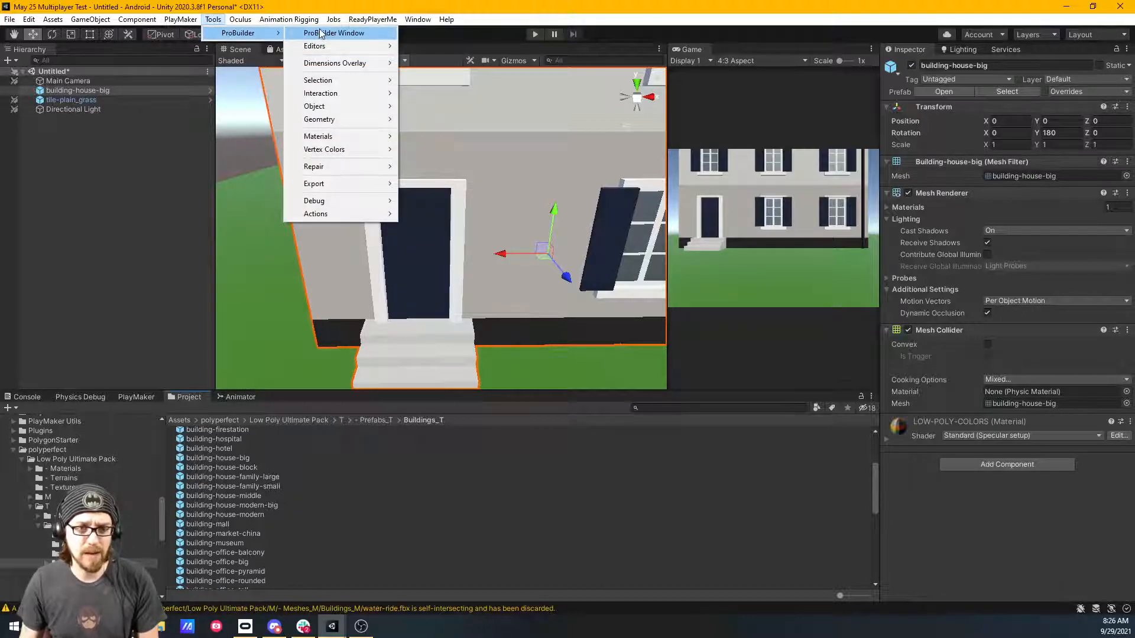
{"action": "left_click", "coordinate": [335, 32]}
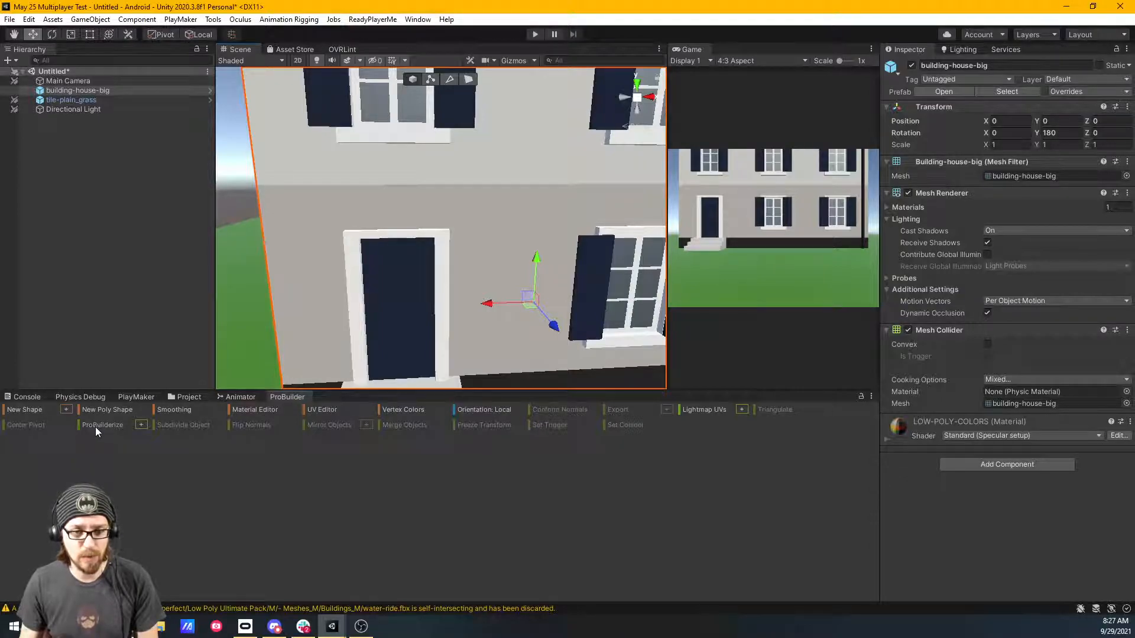
Step: ProBuilderize the selected building-house-big prefab
{"action": "left_click", "coordinate": [102, 425]}
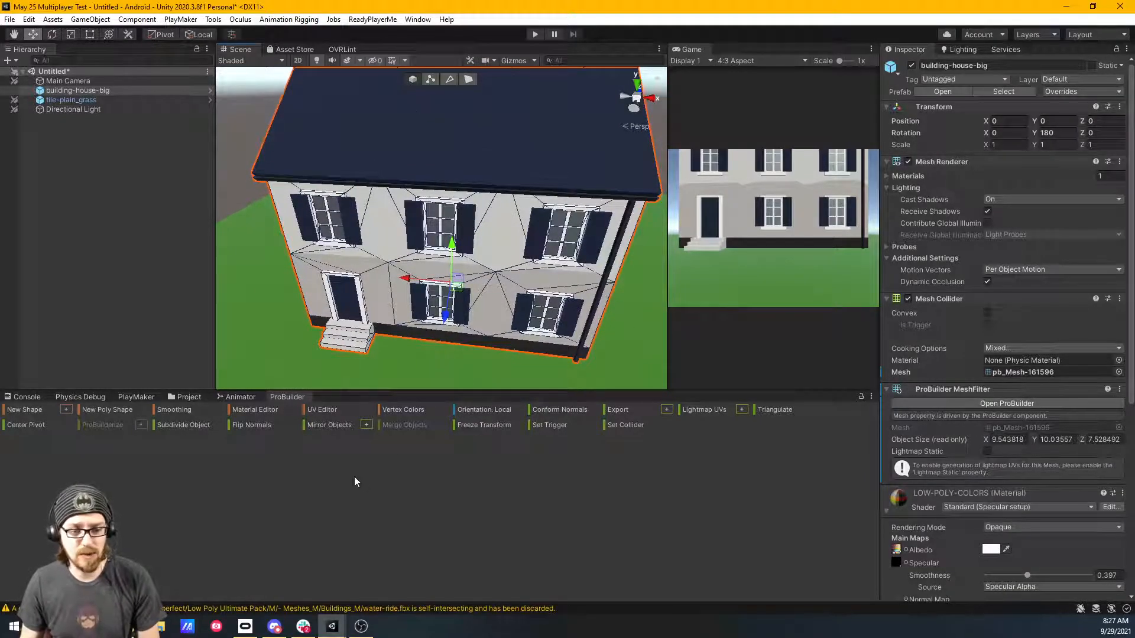
{"action": "mouse_move", "coordinate": [321, 409]}
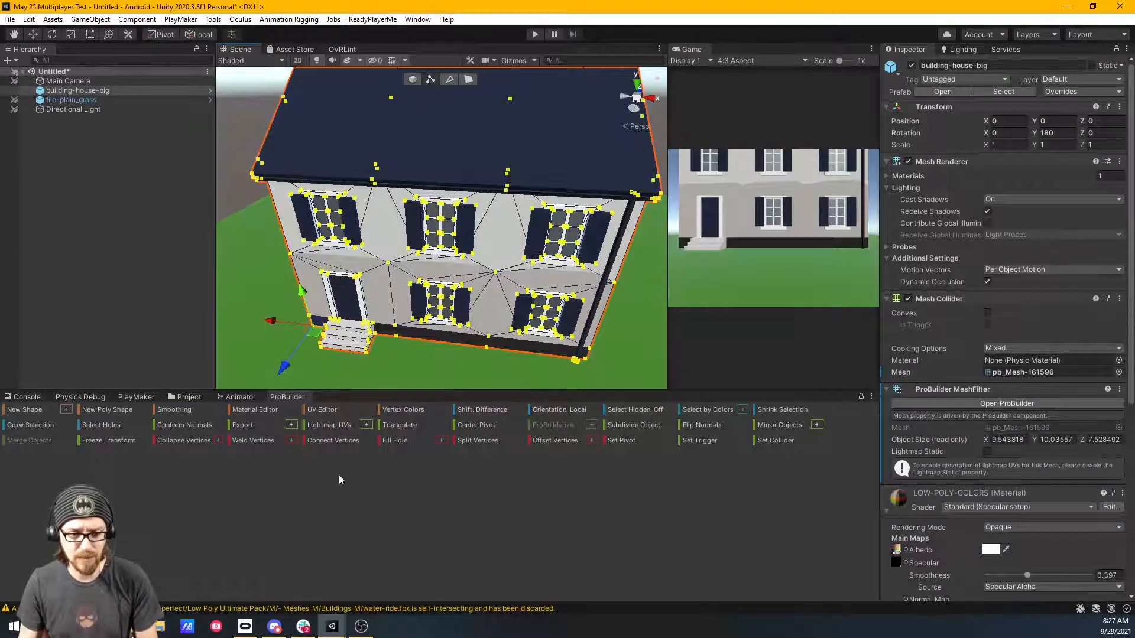
{"action": "left_click", "coordinate": [322, 409]}
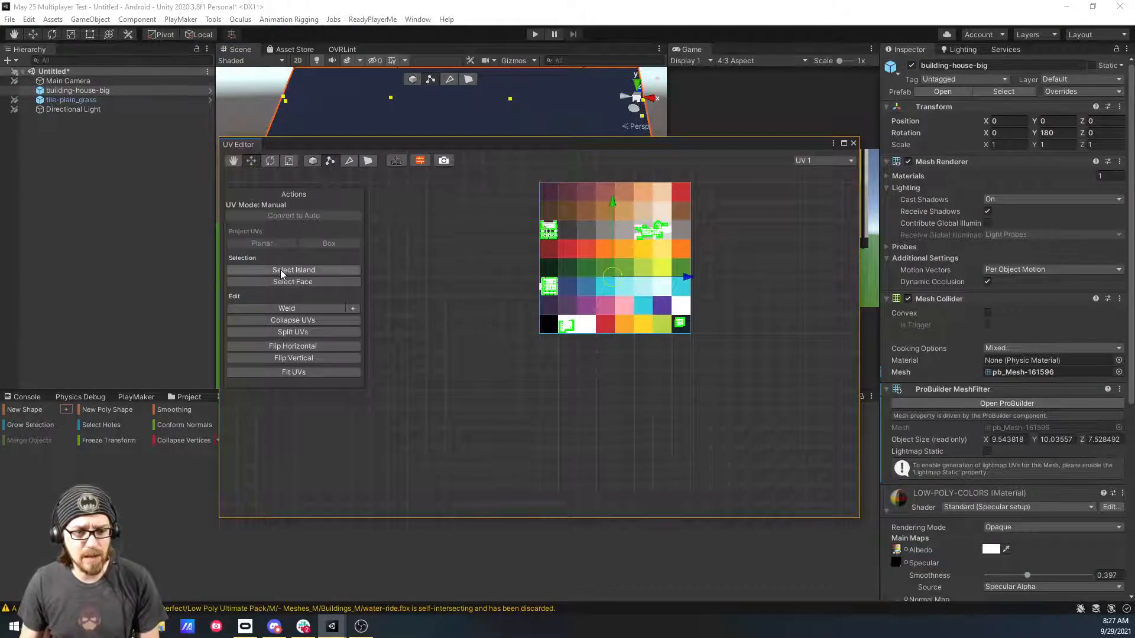
{"action": "mouse_move", "coordinate": [275, 225]}
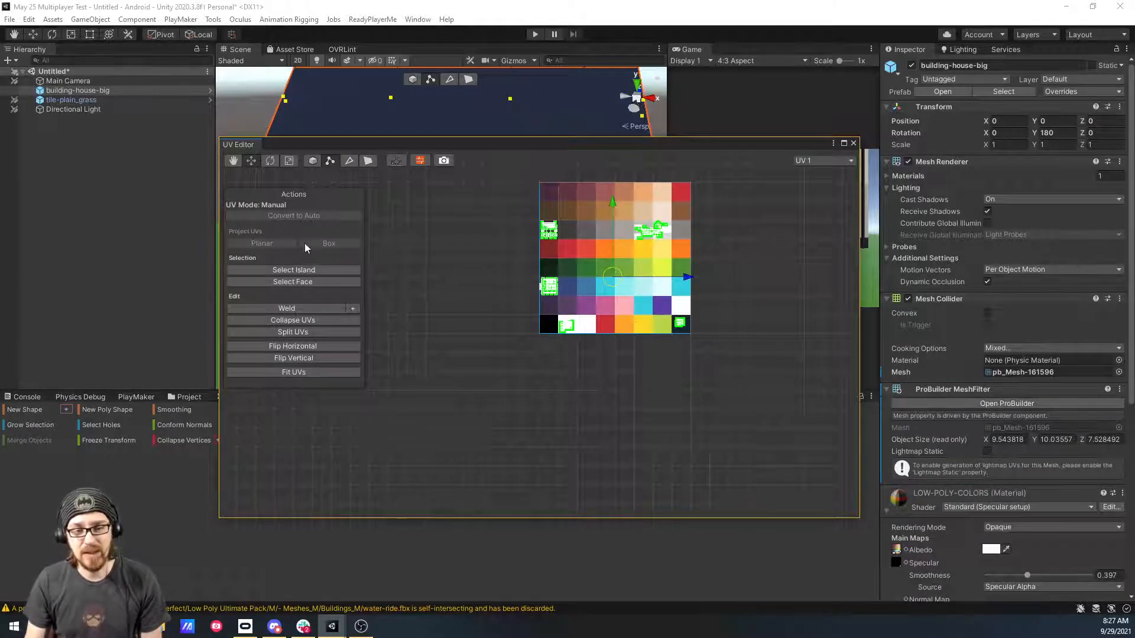
{"action": "mouse_move", "coordinate": [305, 291]}
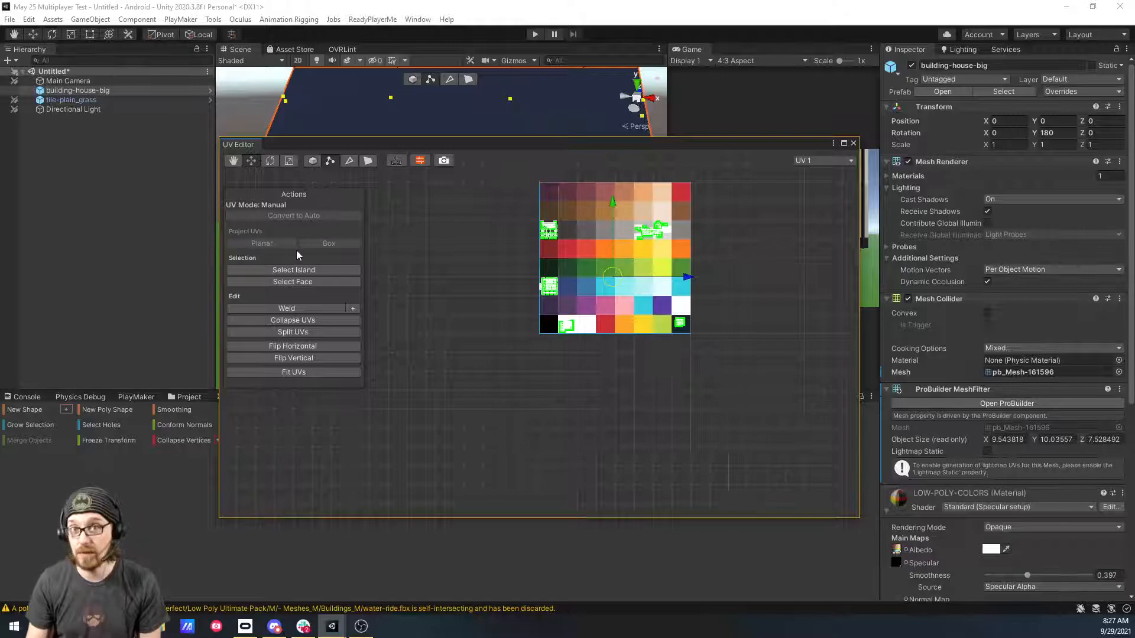
{"action": "left_click", "coordinate": [852, 143]}
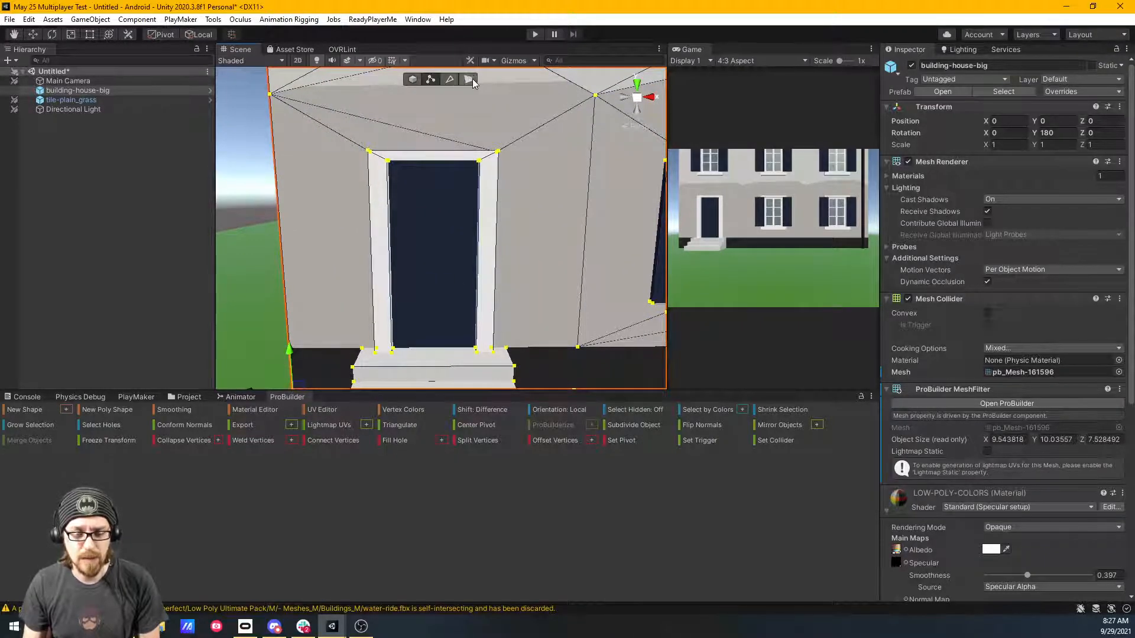
Step: Select the door face in Face mode and split it off with Detach Faces
{"action": "left_click", "coordinate": [468, 80]}
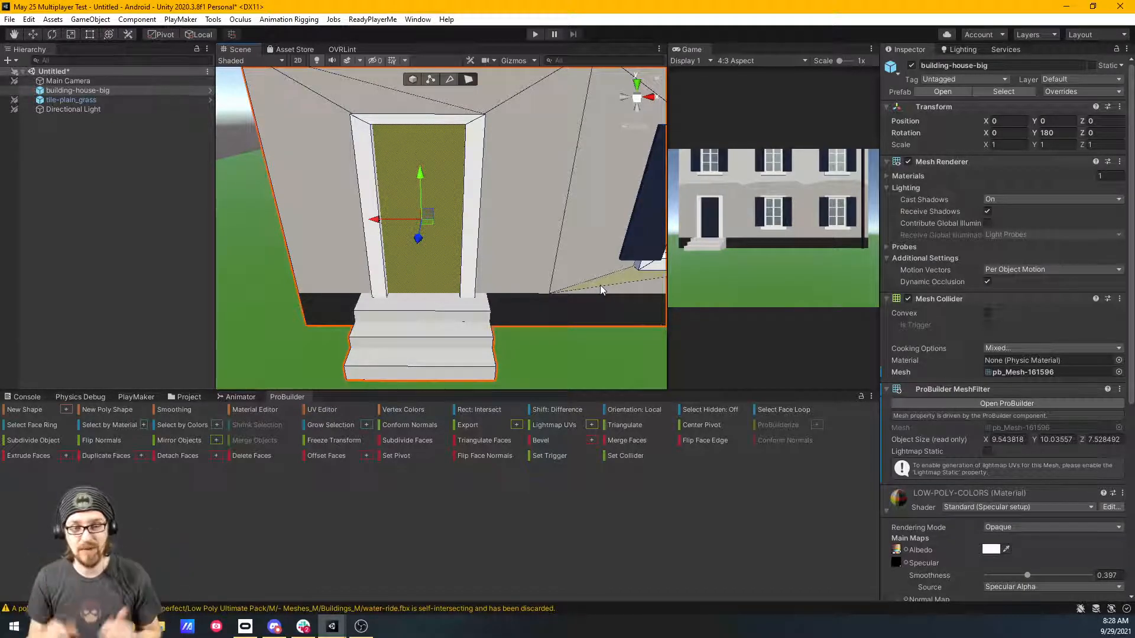
{"action": "mouse_move", "coordinate": [619, 289]}
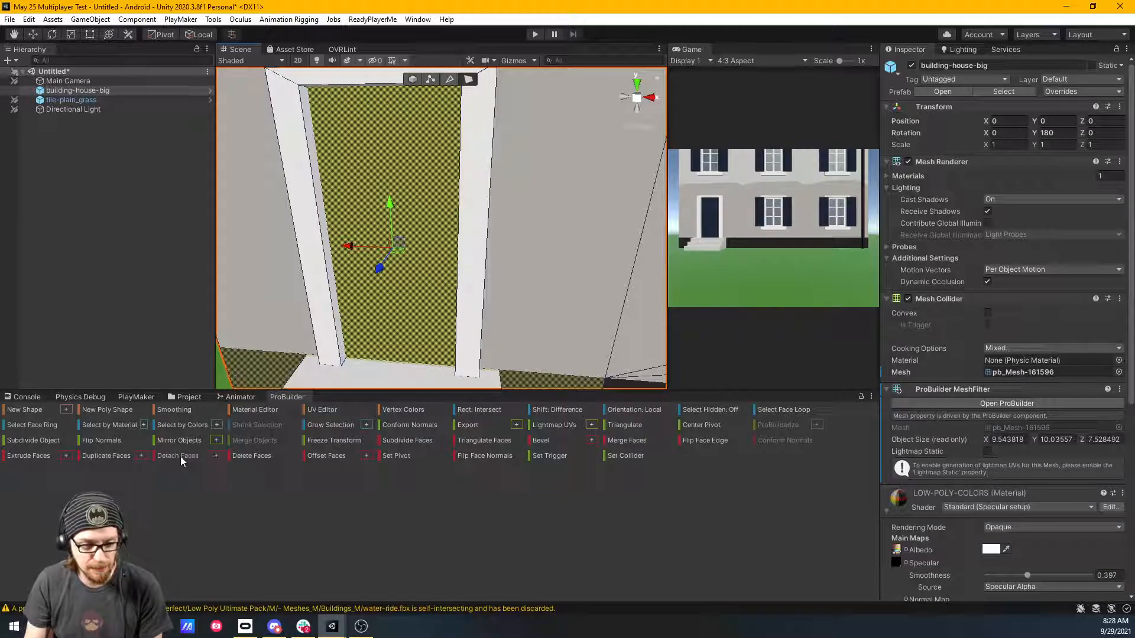
{"action": "left_click", "coordinate": [178, 455]}
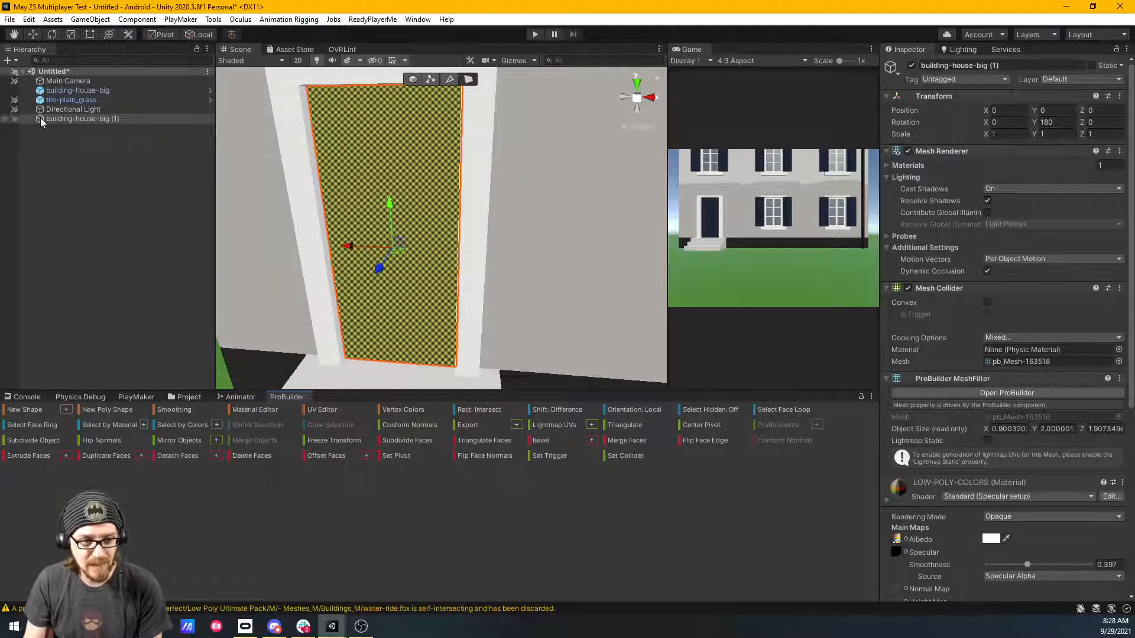
Step: Rename building-house-big (1) to 'door' and parent it under building-house-big
{"action": "left_click", "coordinate": [82, 118]}
{"action": "type", "text": "door"}
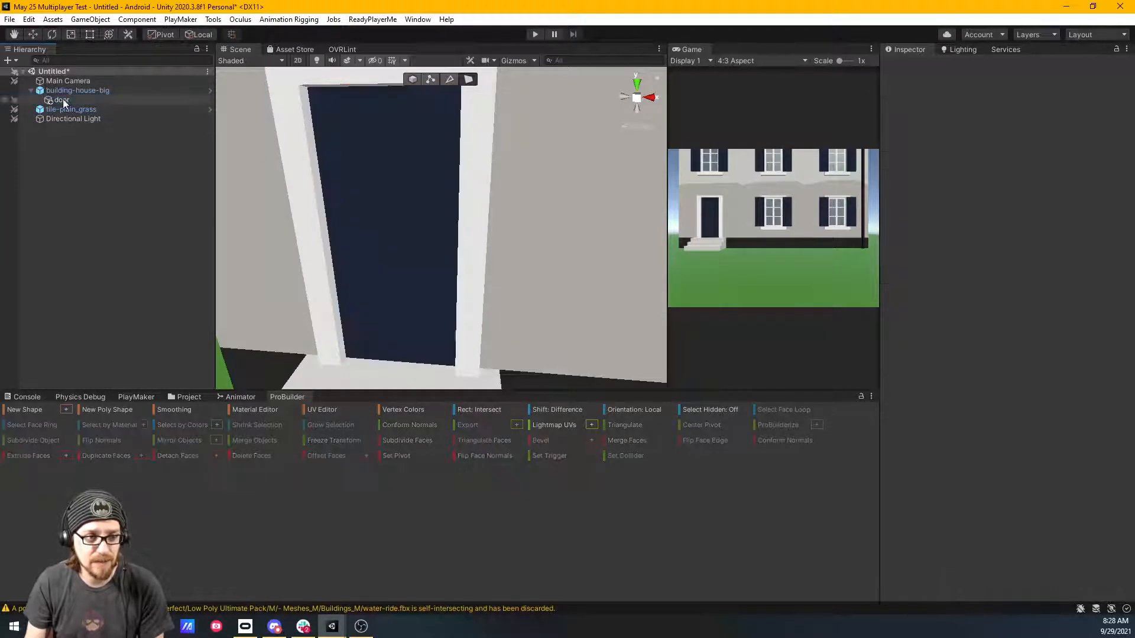
{"action": "left_click", "coordinate": [61, 100]}
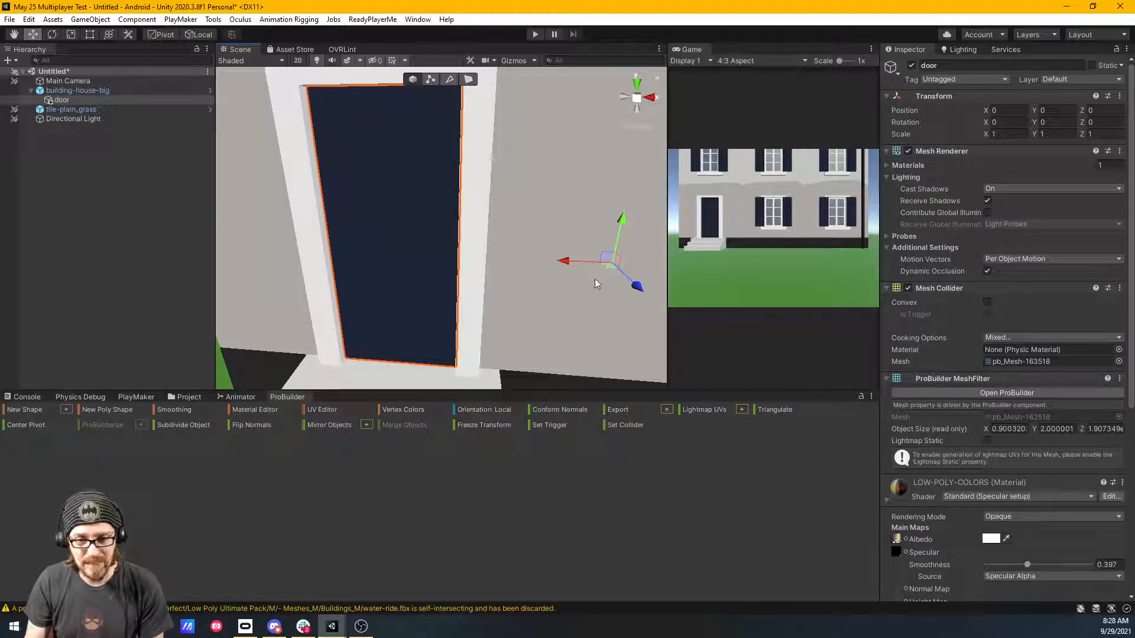
{"action": "left_click", "coordinate": [77, 90]}
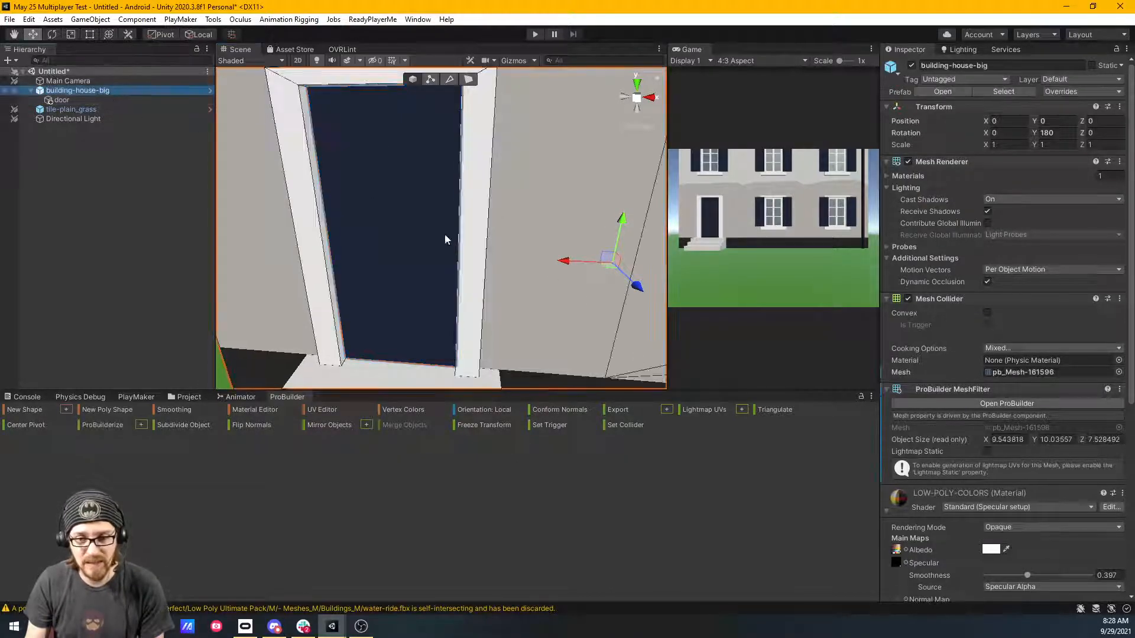
Step: Move door out to the Hierarchy root and pick its bottom corner vertex
{"action": "left_click", "coordinate": [61, 99]}
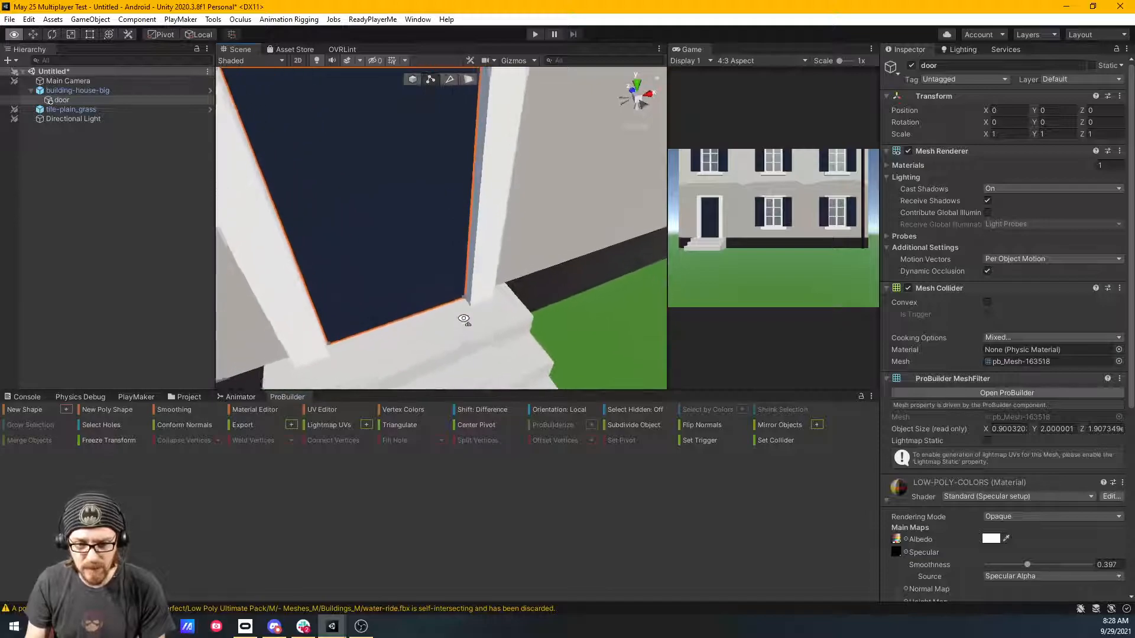
{"action": "left_click", "coordinate": [77, 90]}
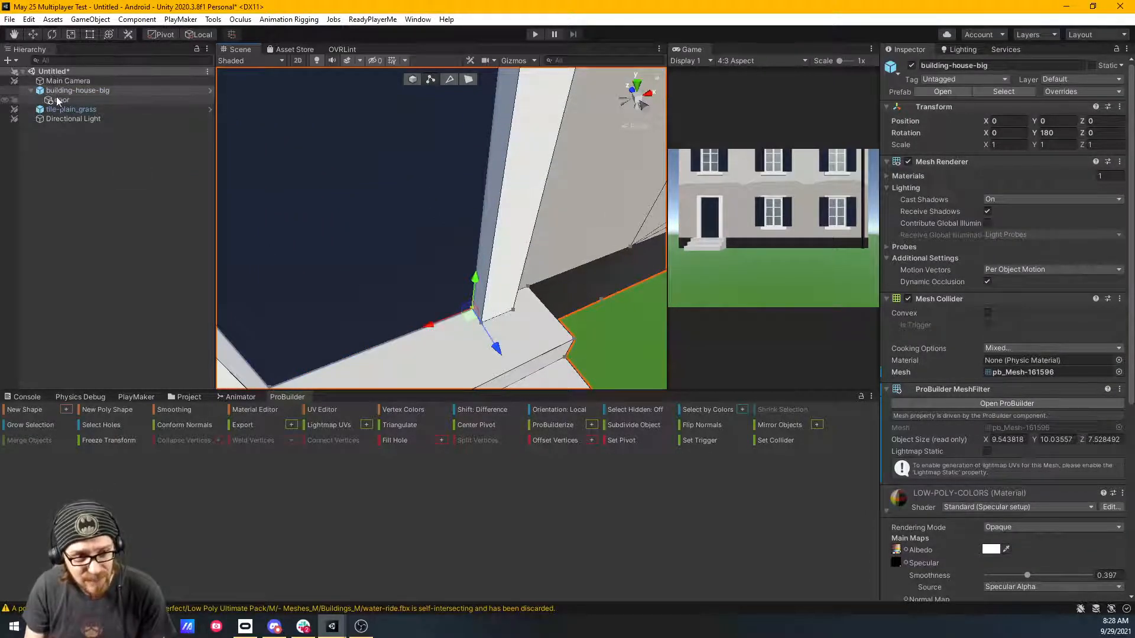
{"action": "left_click", "coordinate": [62, 99]}
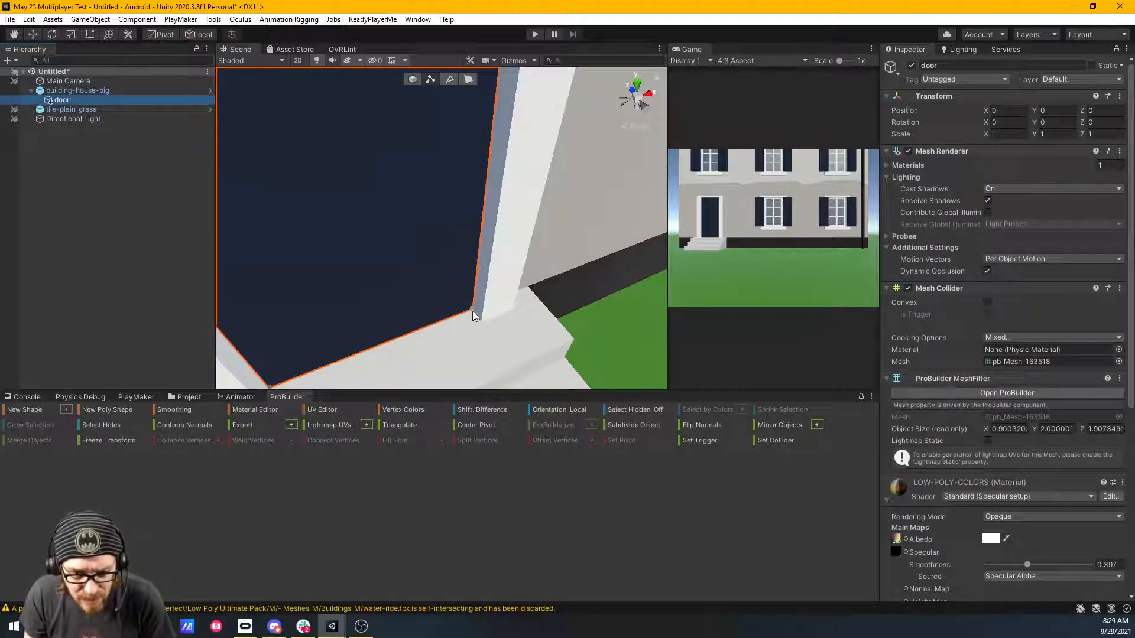
{"action": "left_click", "coordinate": [77, 90]}
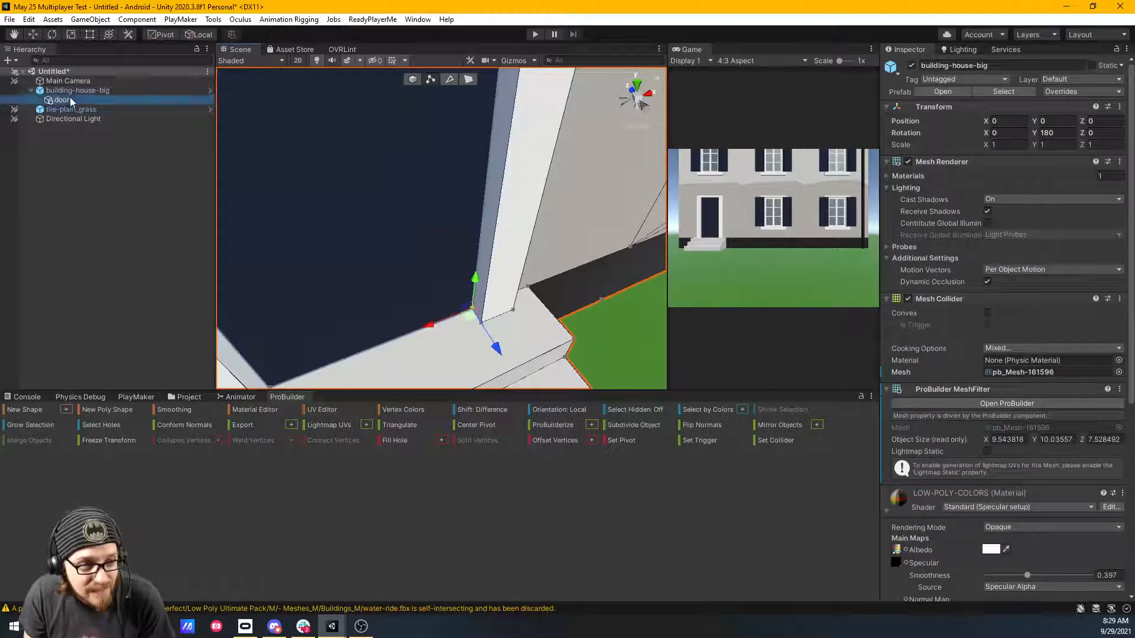
{"action": "left_click", "coordinate": [64, 99]}
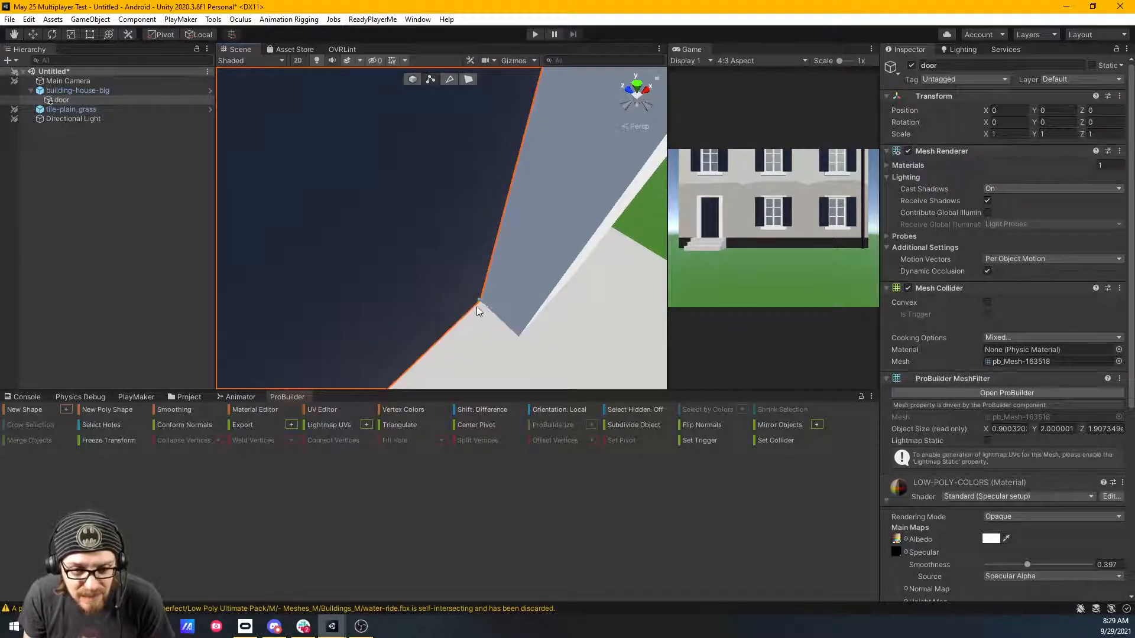
{"action": "left_click", "coordinate": [62, 99]}
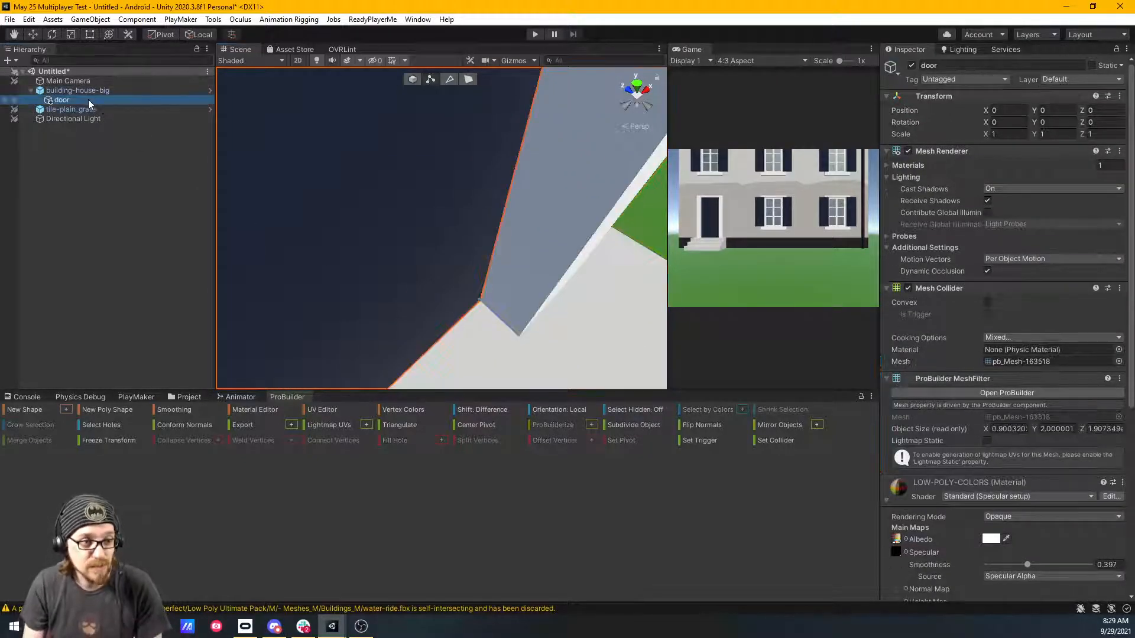
{"action": "left_click", "coordinate": [77, 90]}
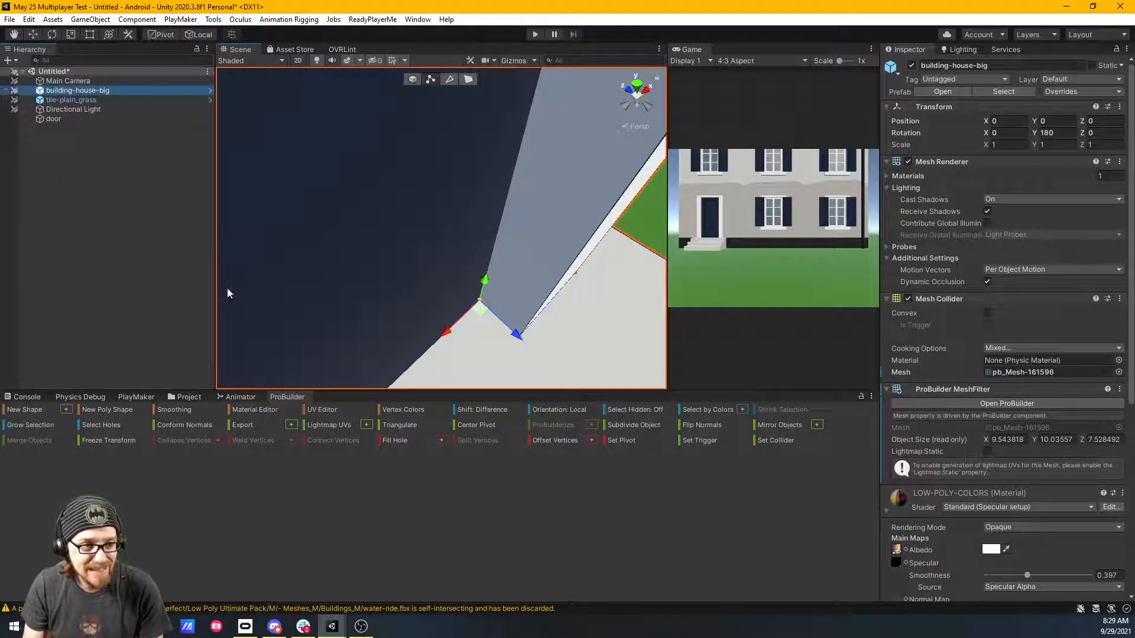
{"action": "left_click", "coordinate": [52, 118]}
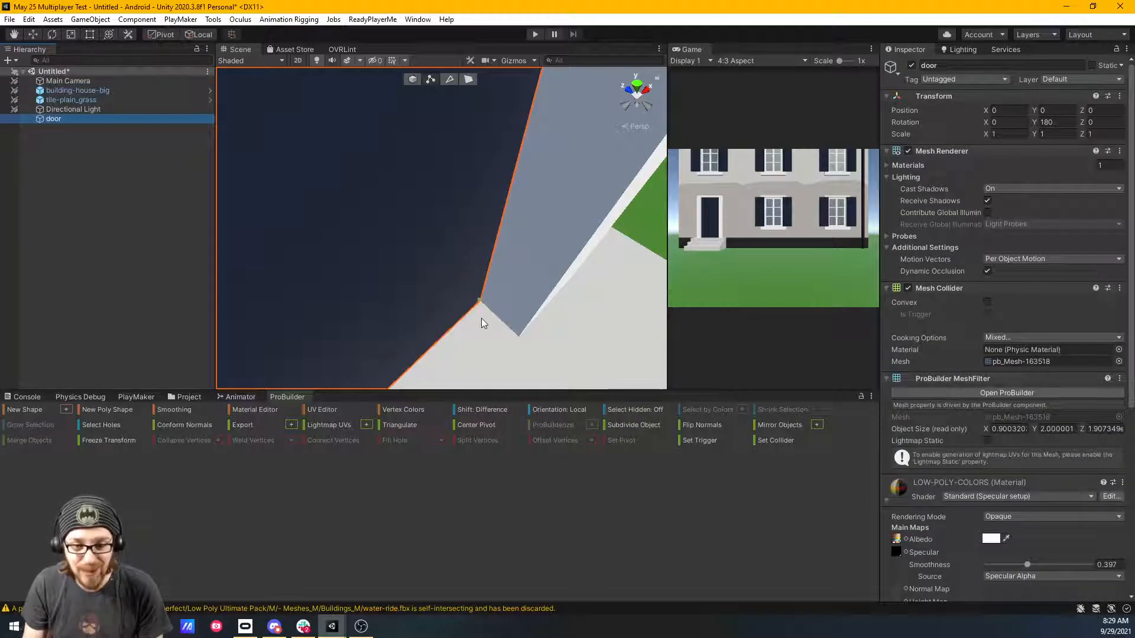
{"action": "left_click", "coordinate": [481, 307]}
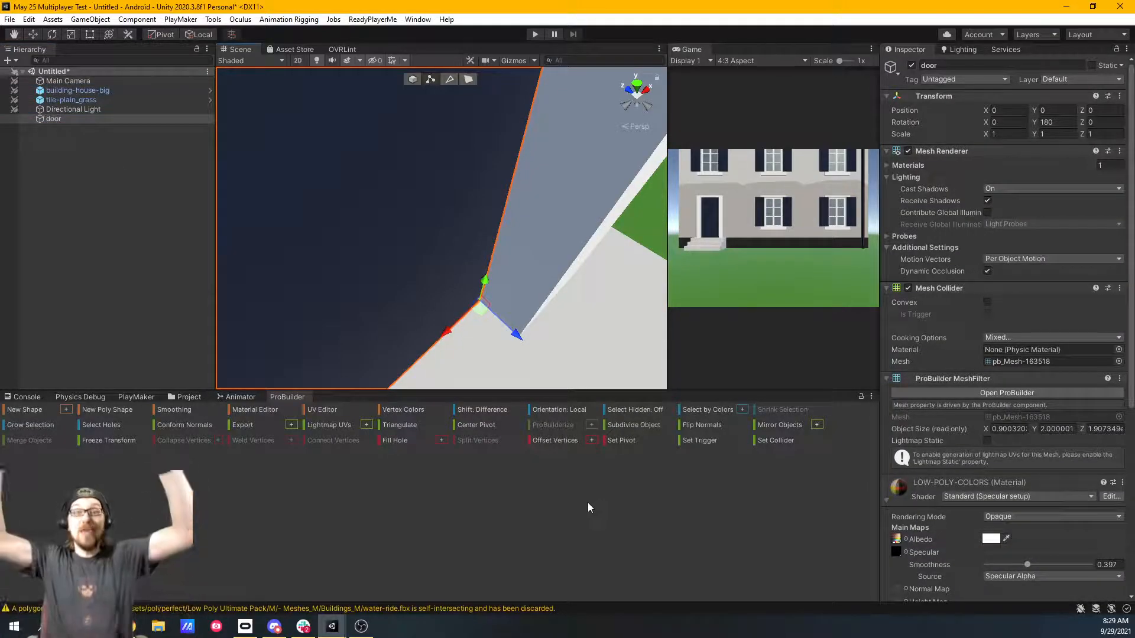
{"action": "mouse_move", "coordinate": [521, 445]}
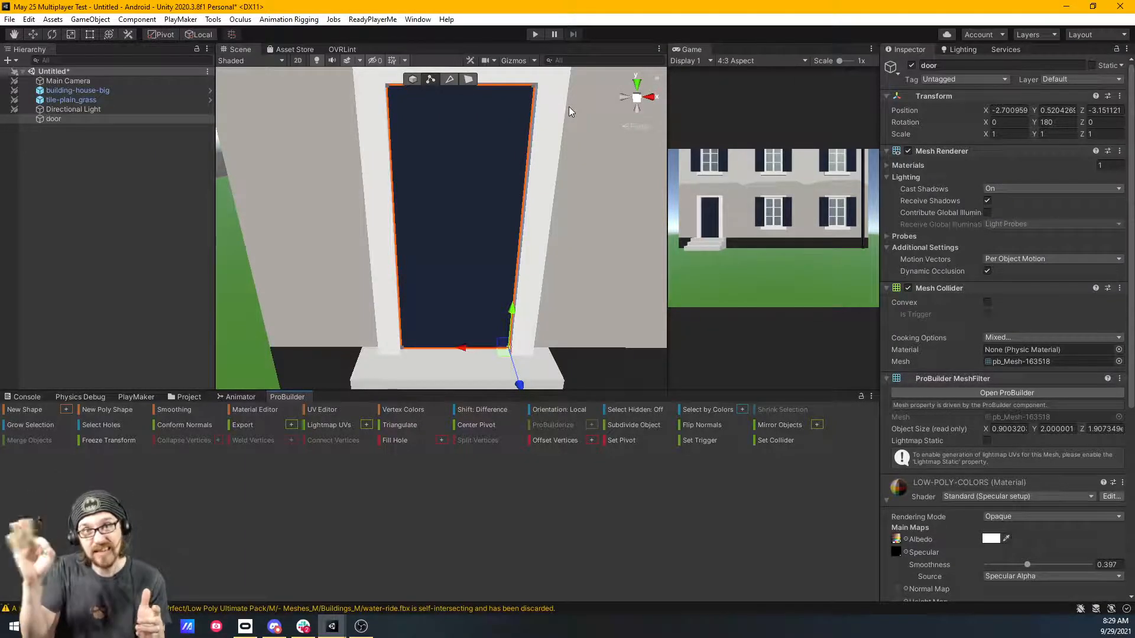
{"action": "mouse_move", "coordinate": [554, 181]}
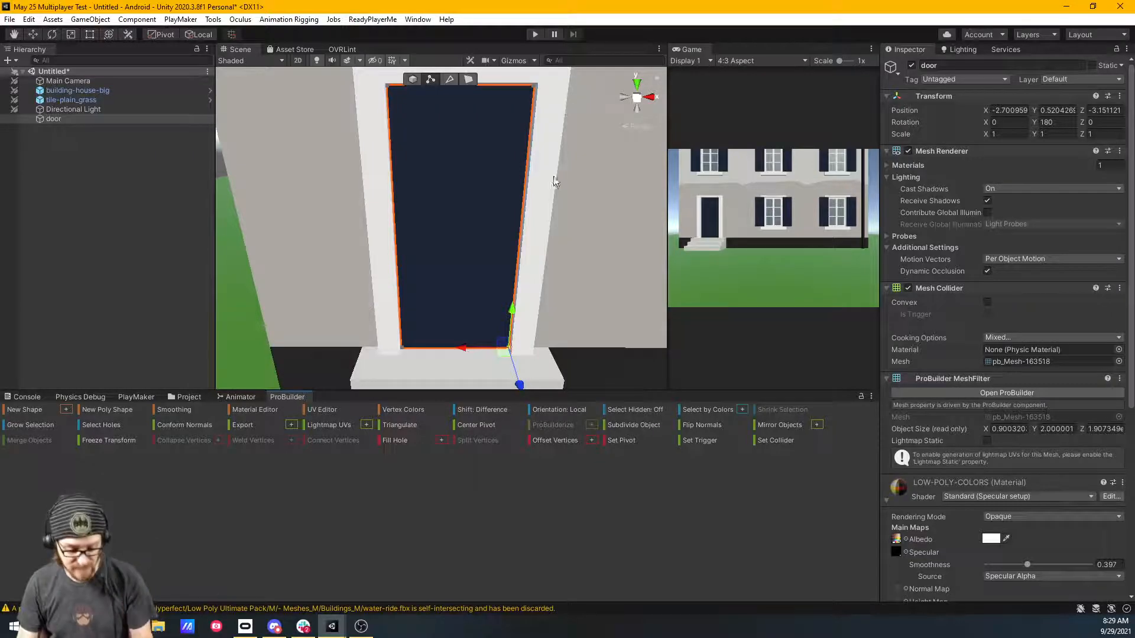